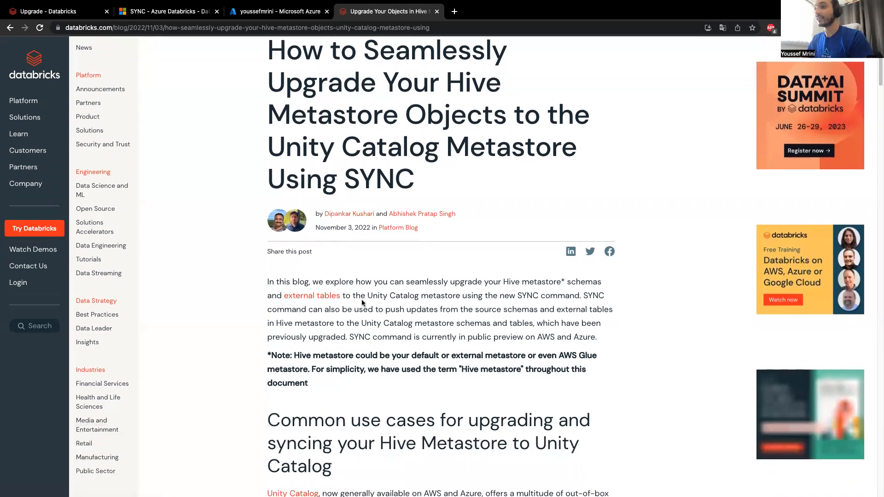
Finish reading the SYNC upgrade blog and return to the Upgrade notebook
scroll(down, 3)
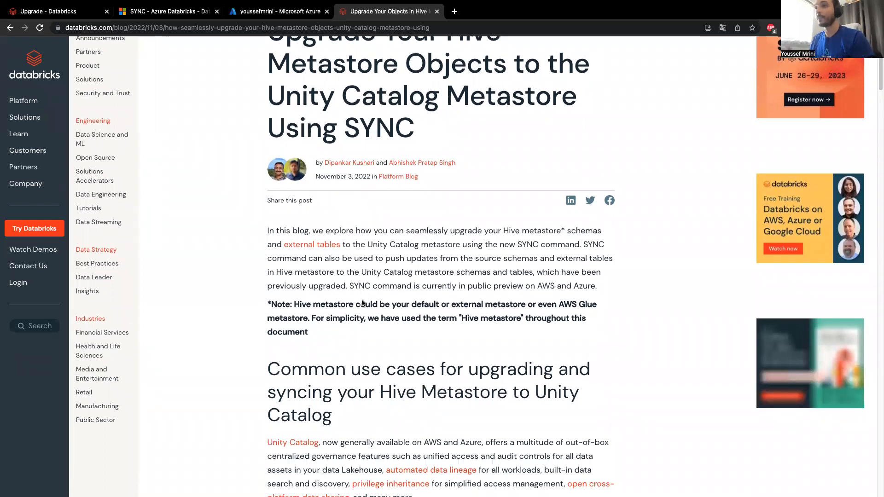
mouse_move(101, 53)
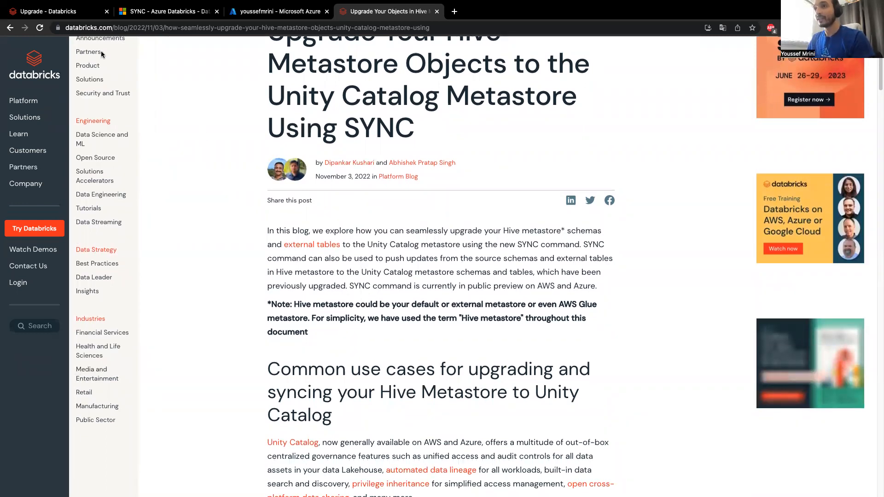
click(51, 11)
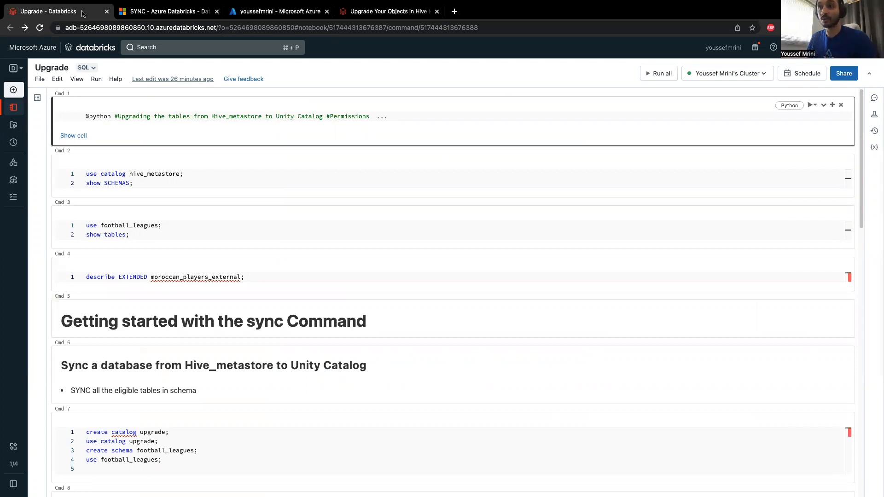
Begin a new external location in Data Explorer named 'external'
click(13, 107)
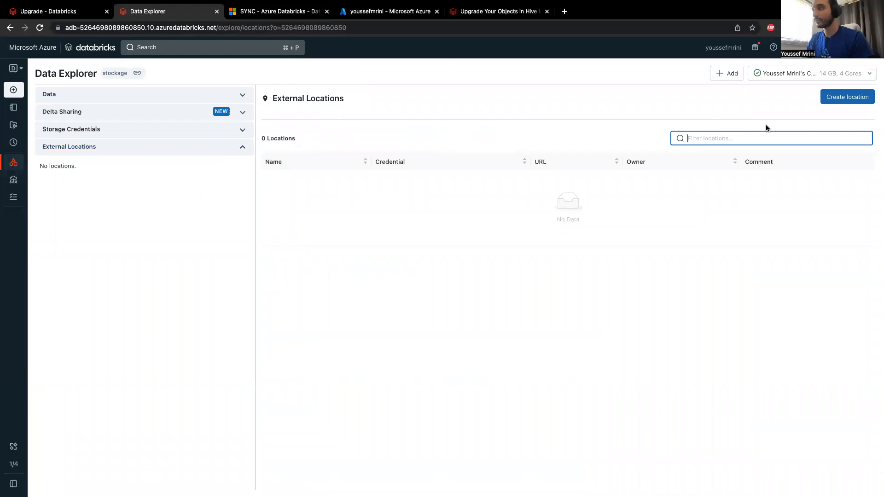
click(847, 97)
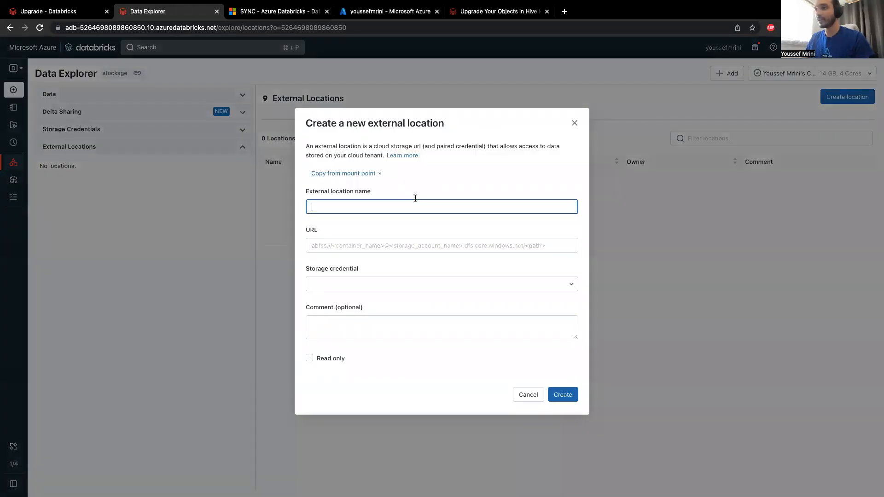
text(externa)
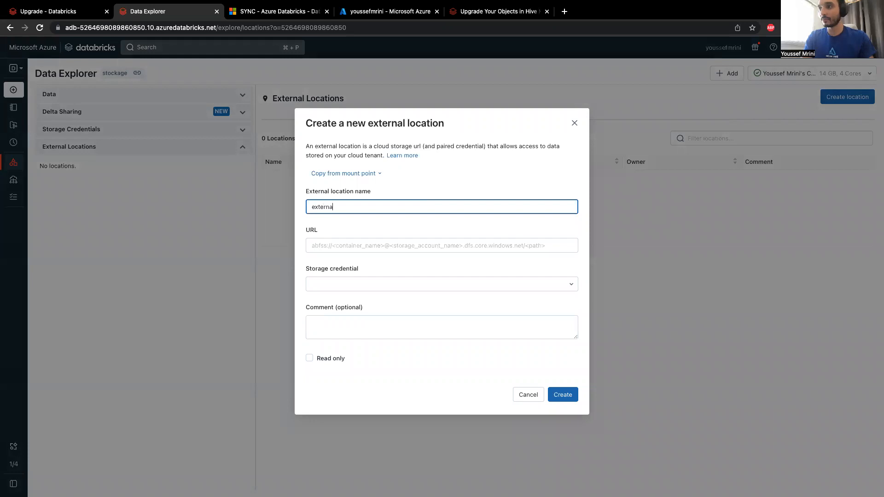
Enter the abfss URL pointing at the external container on the ...core.windows.net storage account
click(441, 245)
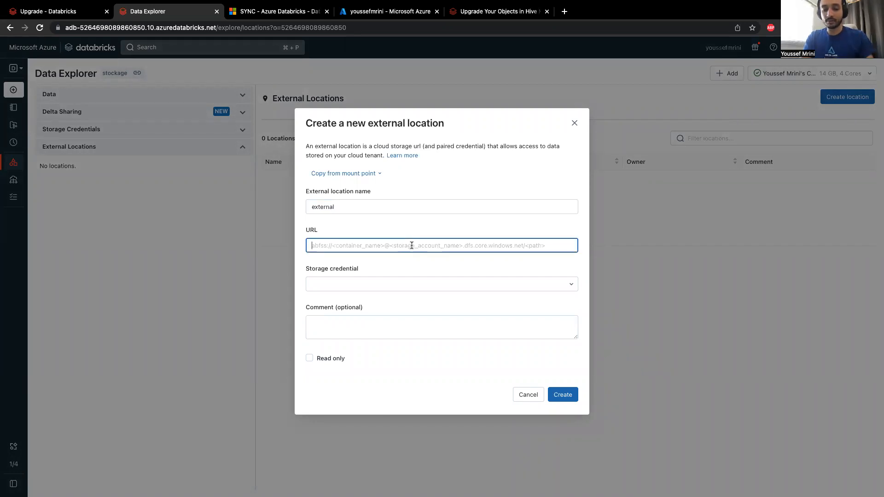
text(a)
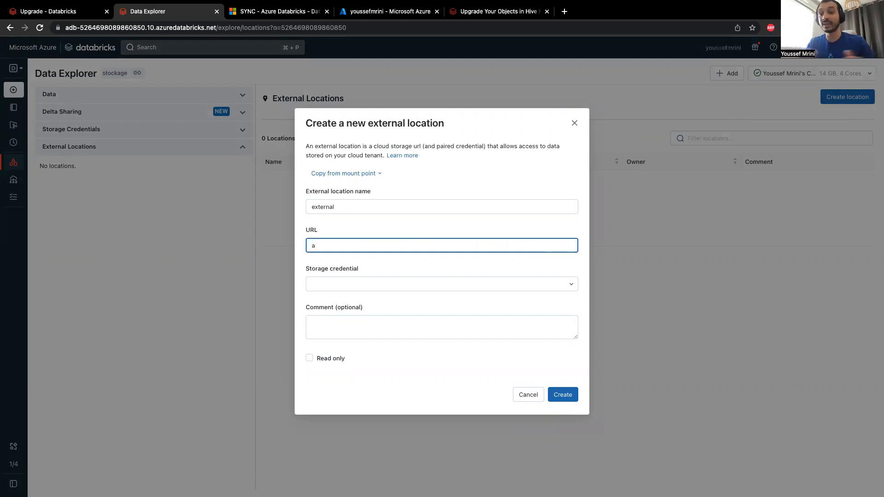
text(bfss)
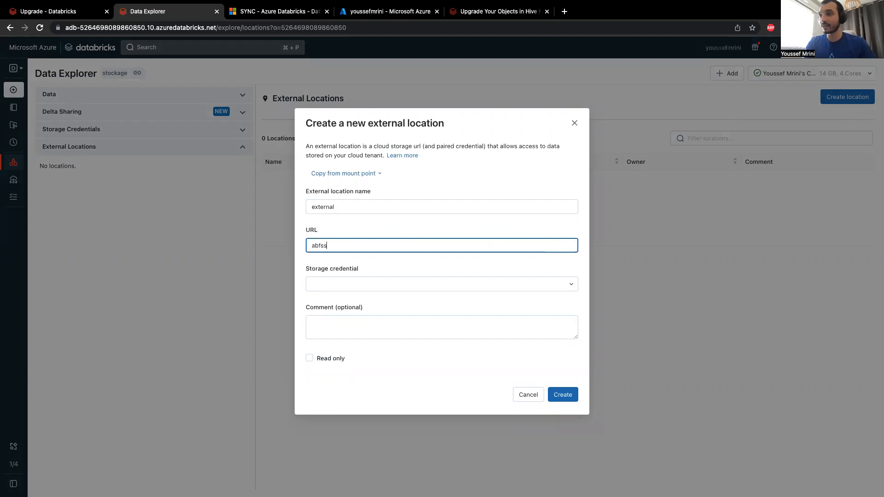
text(//)
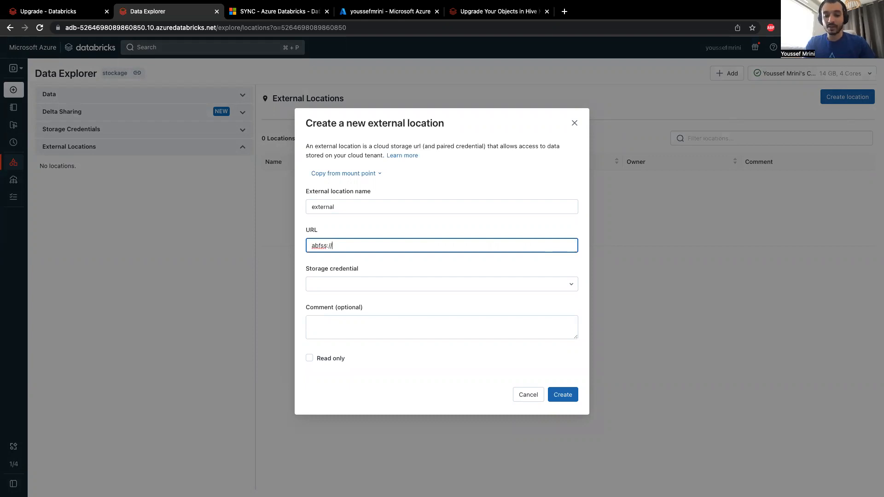
text(externa)
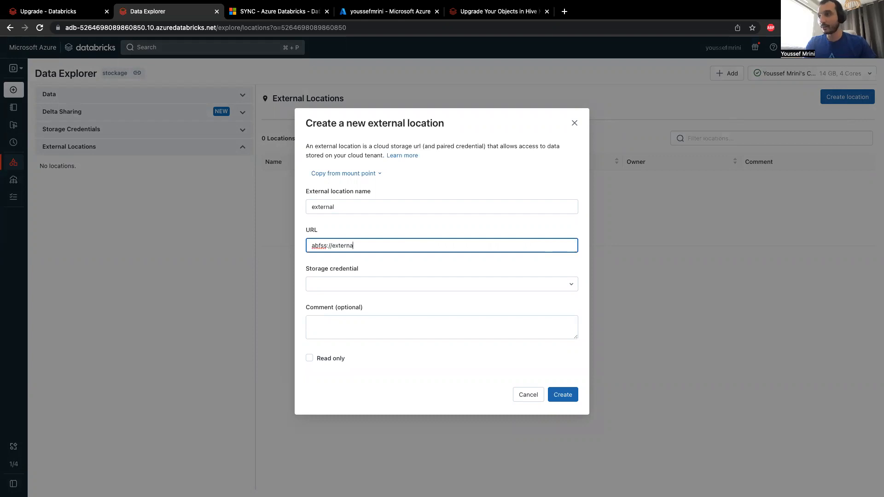
text(l@youssefmrini)
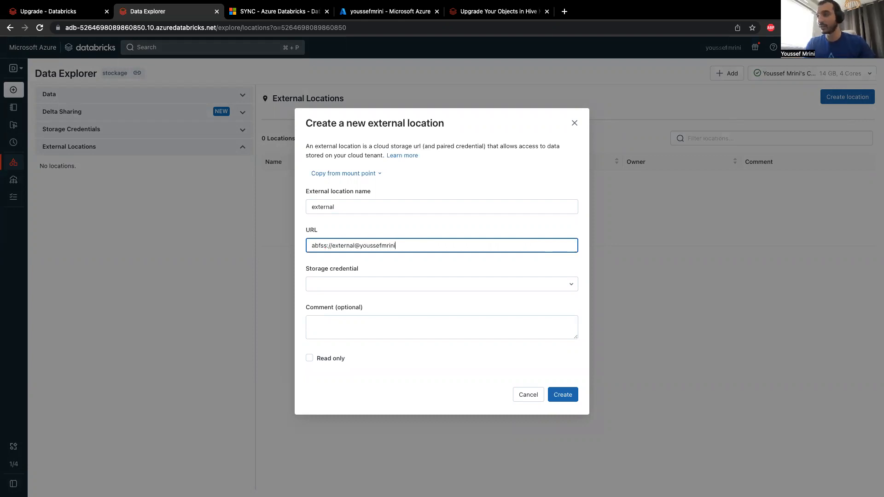
text(.dfs.c)
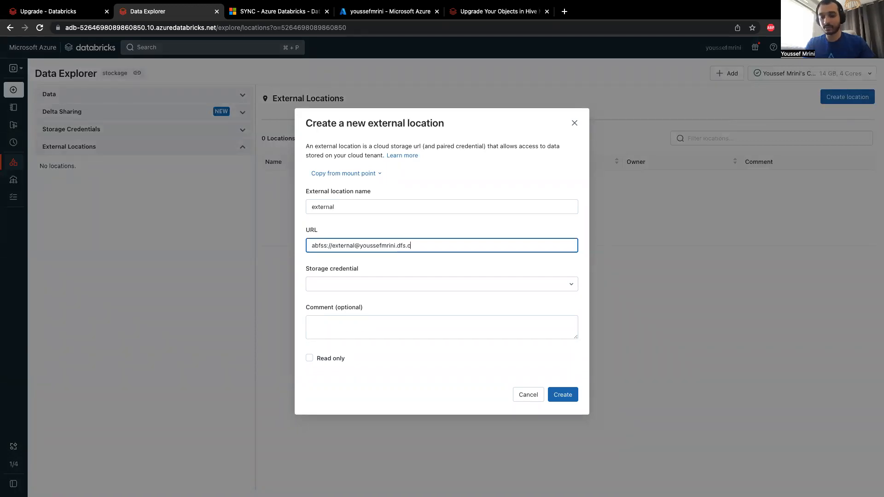
text(ore.windows.)
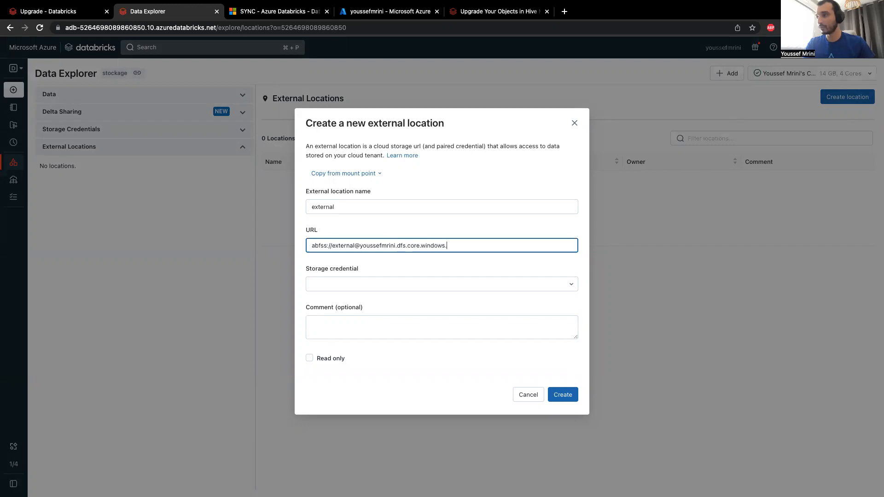
text(net/)
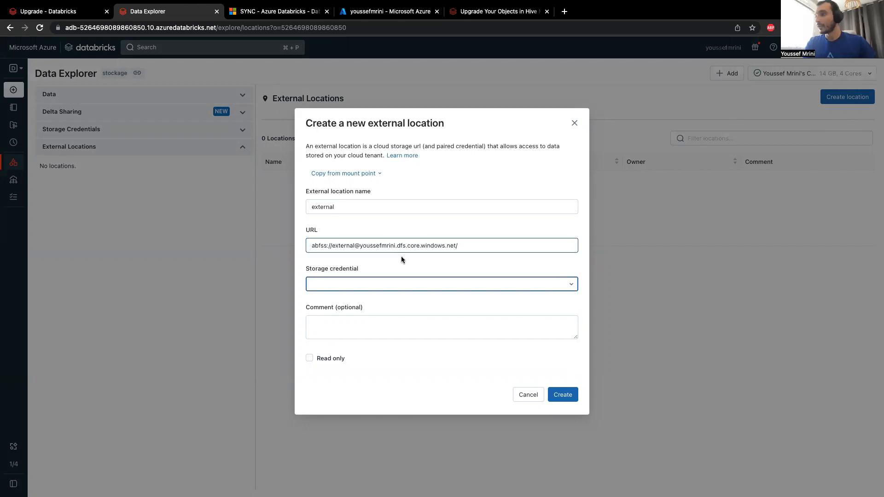
Choose the data access storage credential and create the external location
click(441, 284)
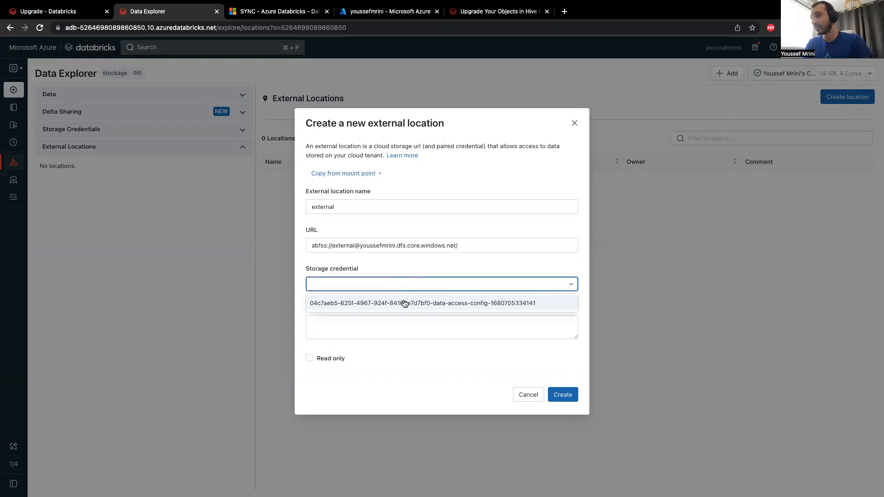
click(422, 303)
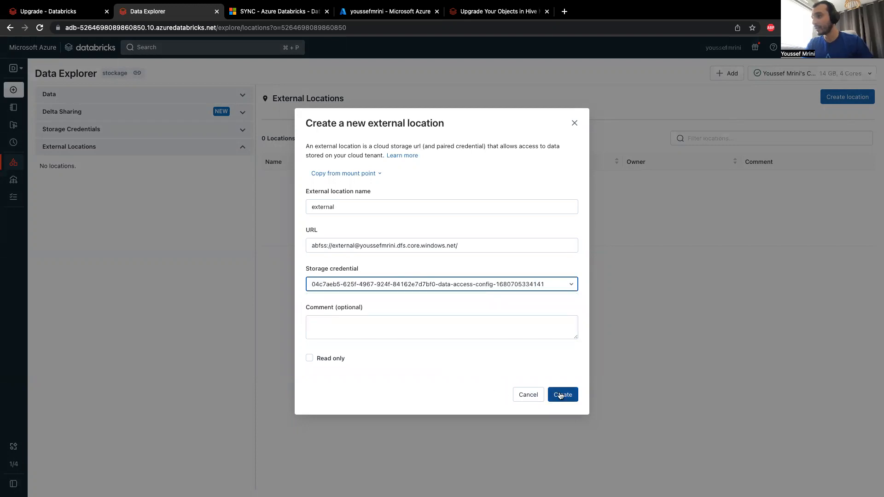
click(561, 394)
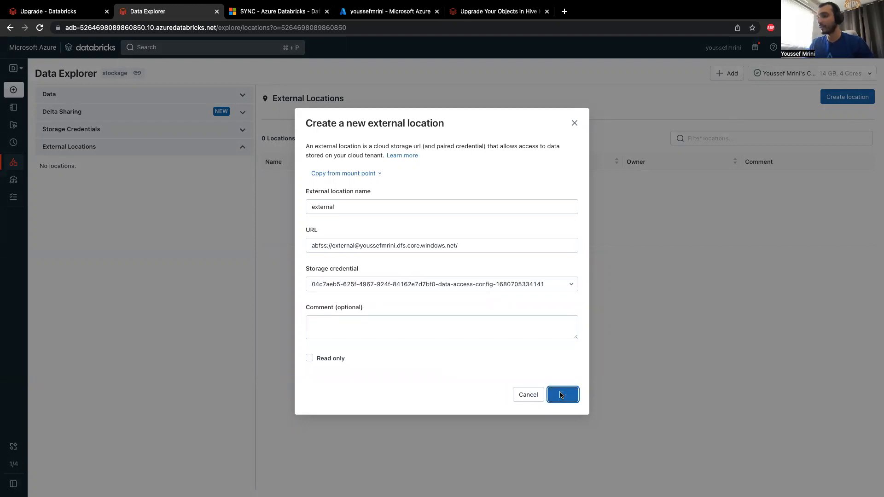
Test the 'external' location's connection and grant the owner account ALL PRIVILEGES on it
click(562, 395)
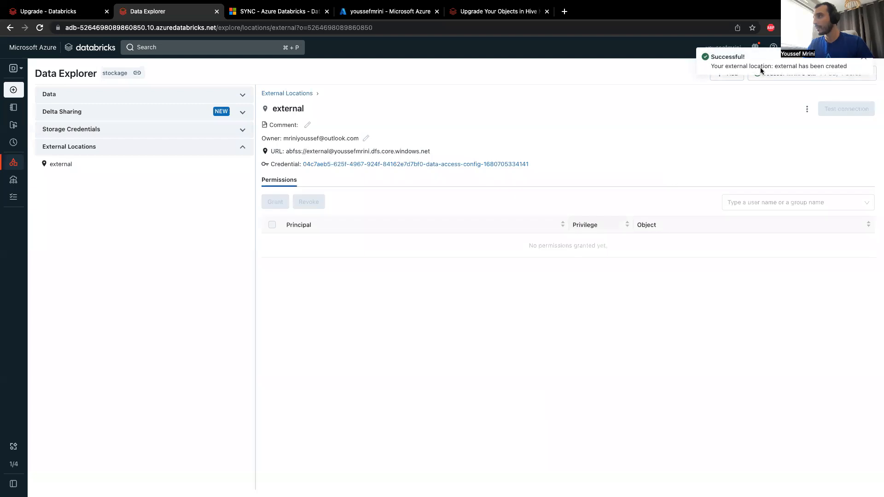
click(845, 108)
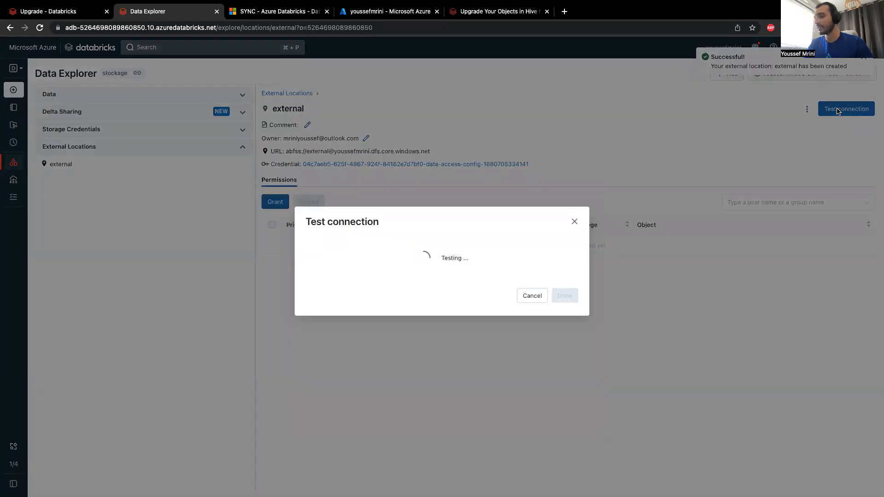
click(275, 202)
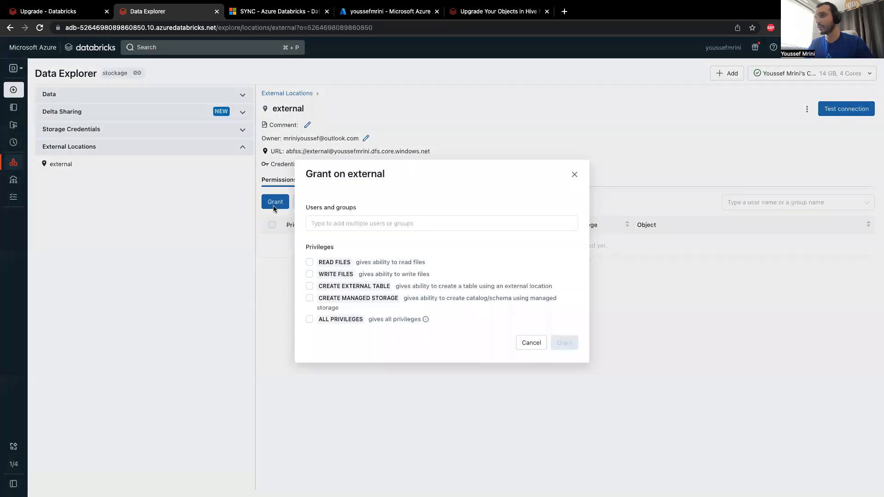
text(yous)
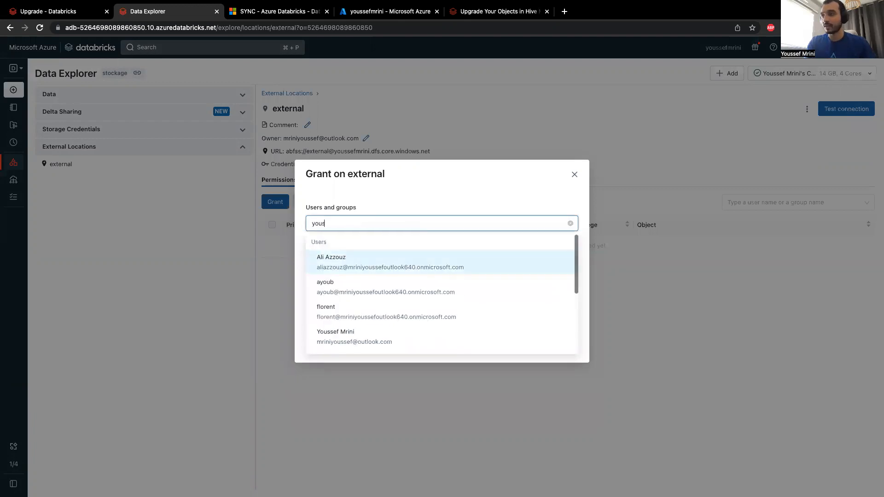
click(335, 336)
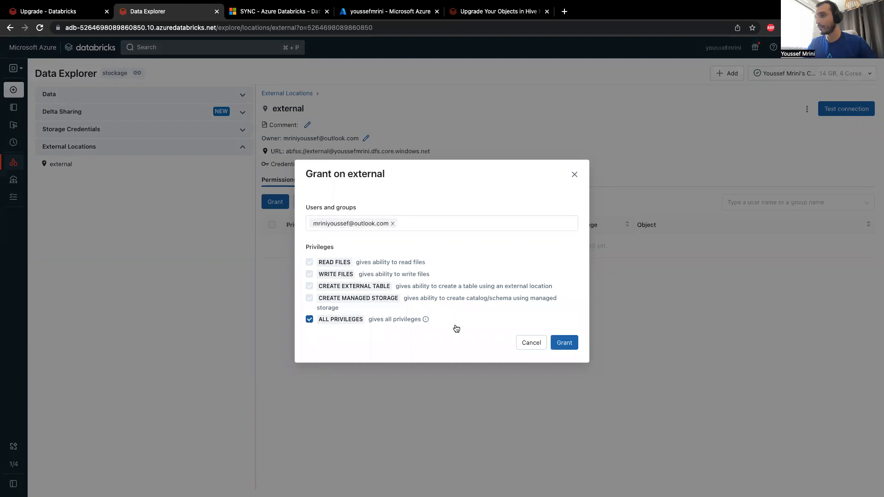
click(563, 342)
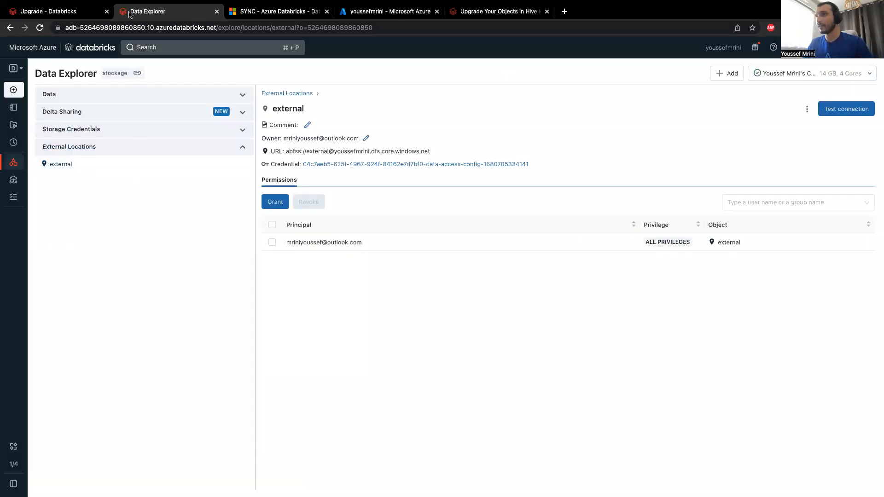
Run DESCRIBE EXTENDED moroccan_players_external and confirm its Type row reads EXTERNAL in hive_metastore
click(50, 11)
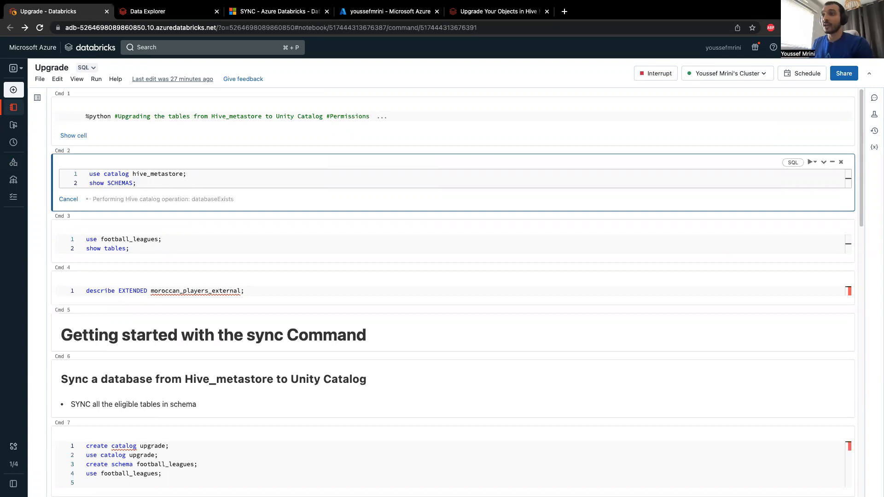
click(810, 162)
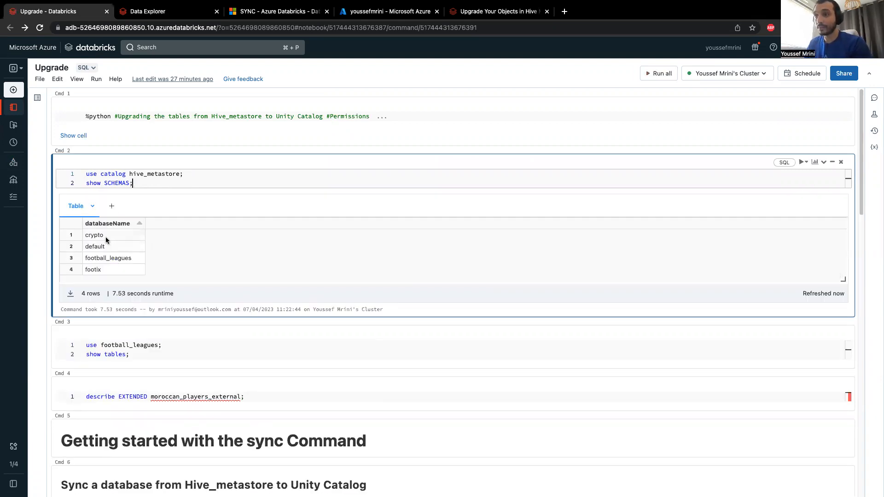
mouse_move(110, 272)
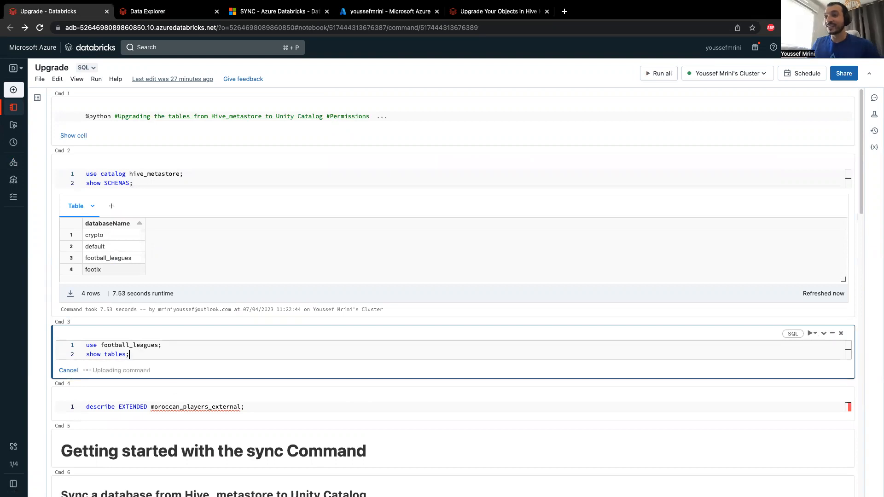
scroll(down, 3)
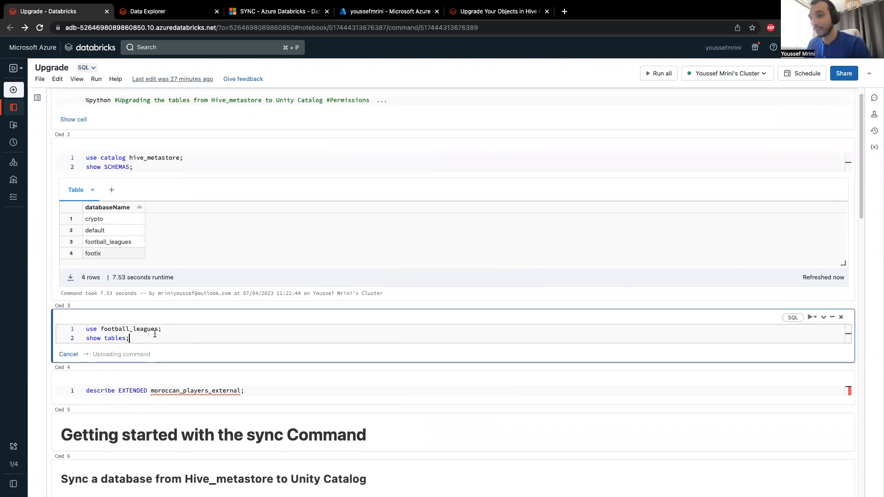
scroll(down, 3)
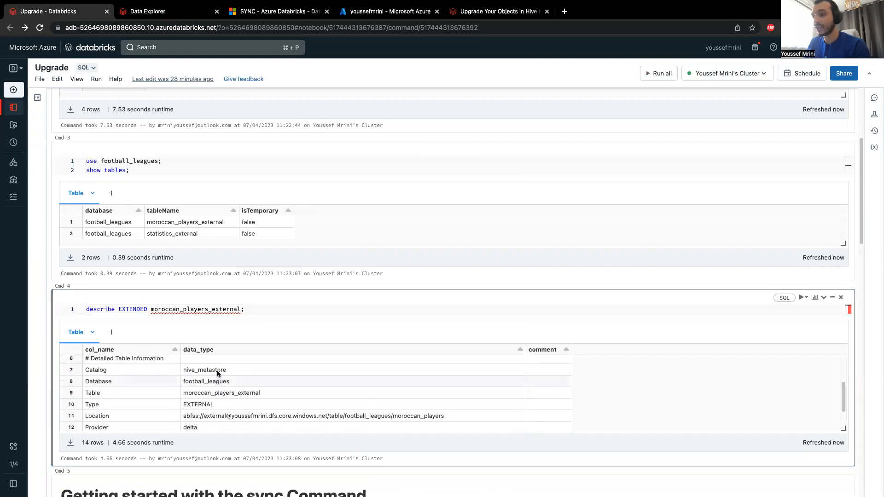
double_click(197, 405)
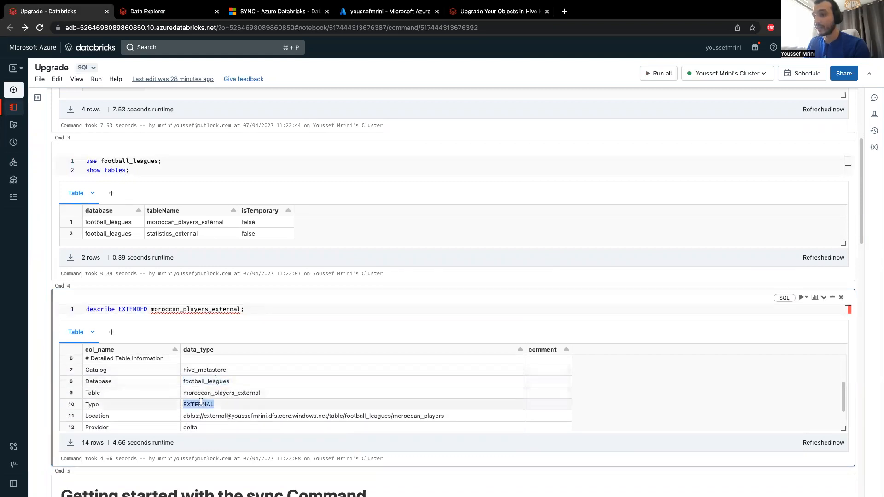
scroll(down, 3)
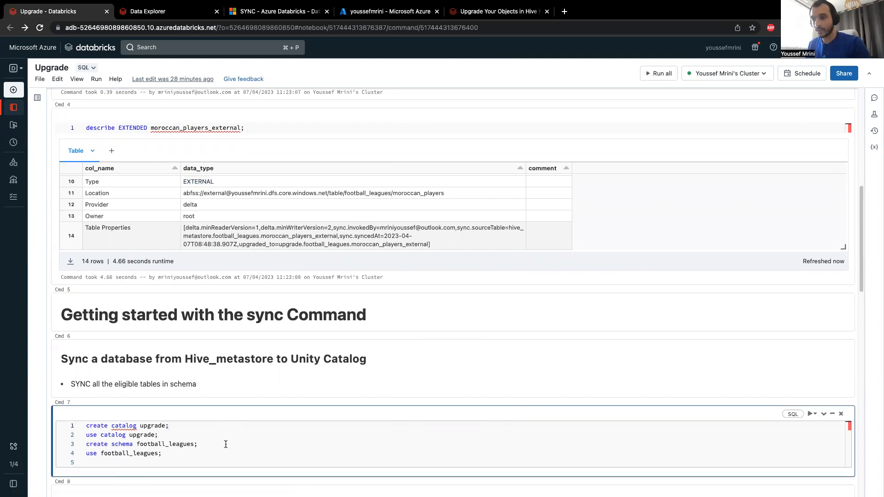
Create the upgrade catalog and football_leagues schema, then review the SYNC SCHEMA DRY RUN status codes
scroll(down, 3)
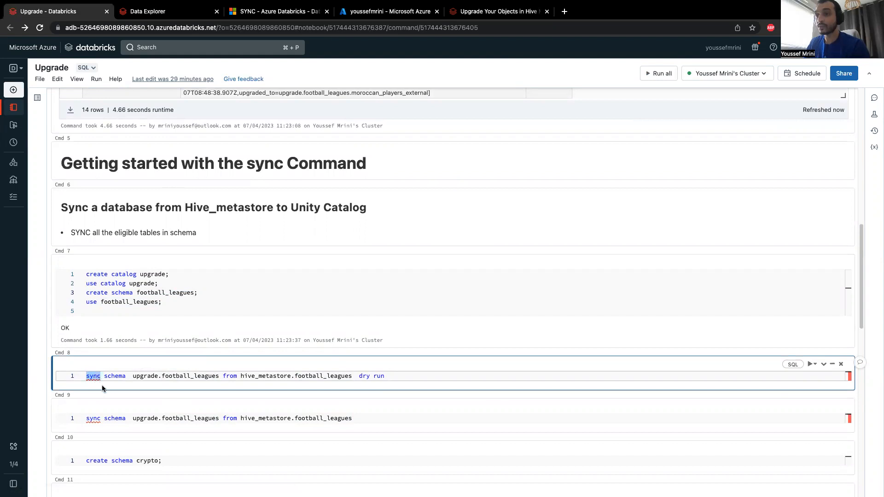
click(112, 376)
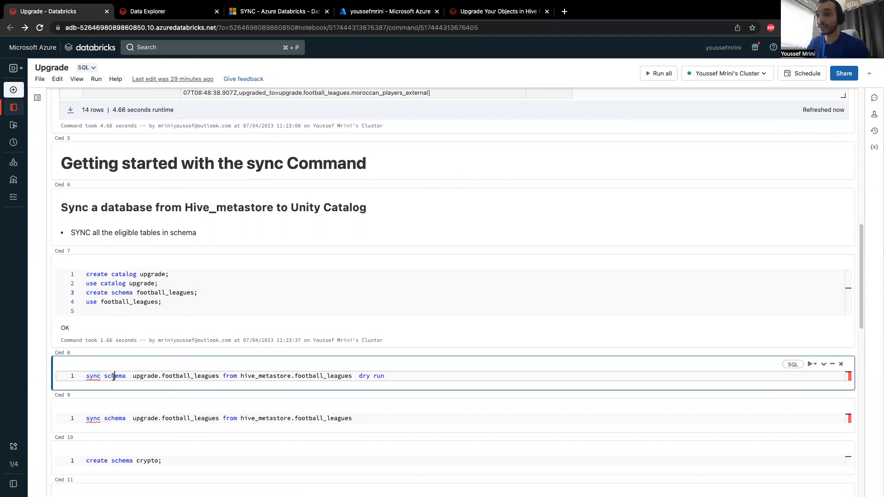
double_click(145, 376)
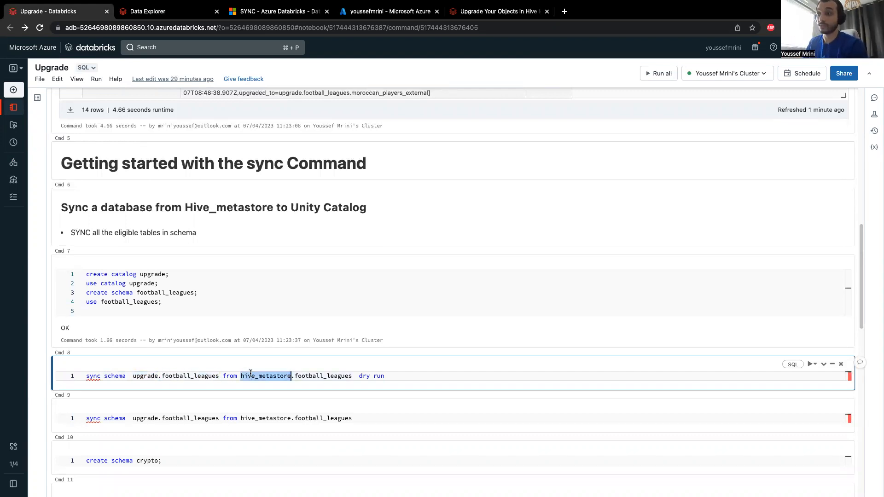
click(351, 376)
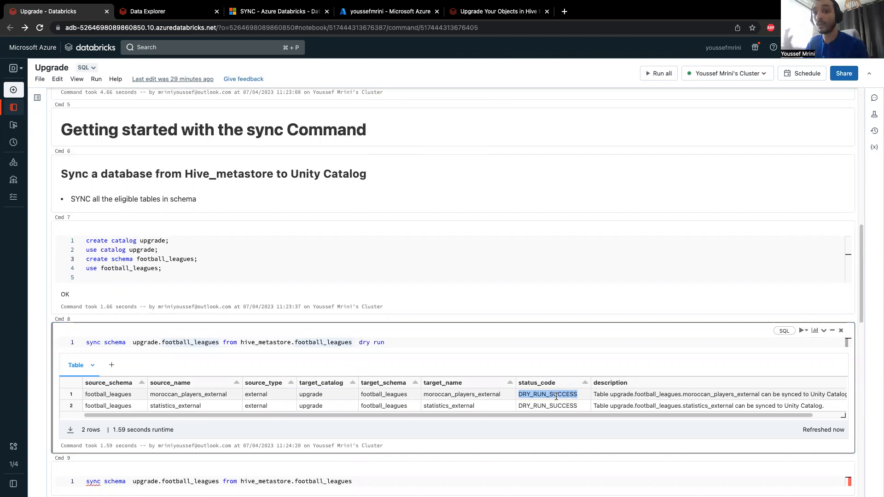
mouse_move(280, 5)
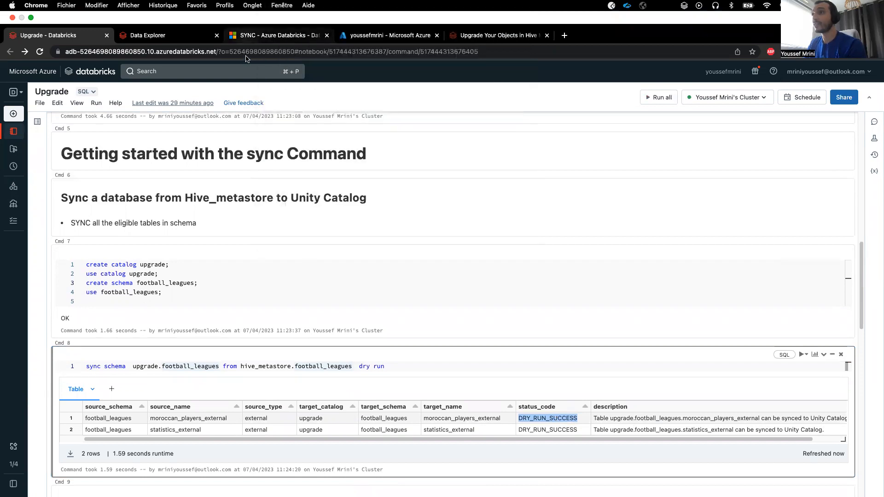
Review the SYNC common status codes on Microsoft Learn, noting HIVE_SERDE, then return to the notebook
click(276, 35)
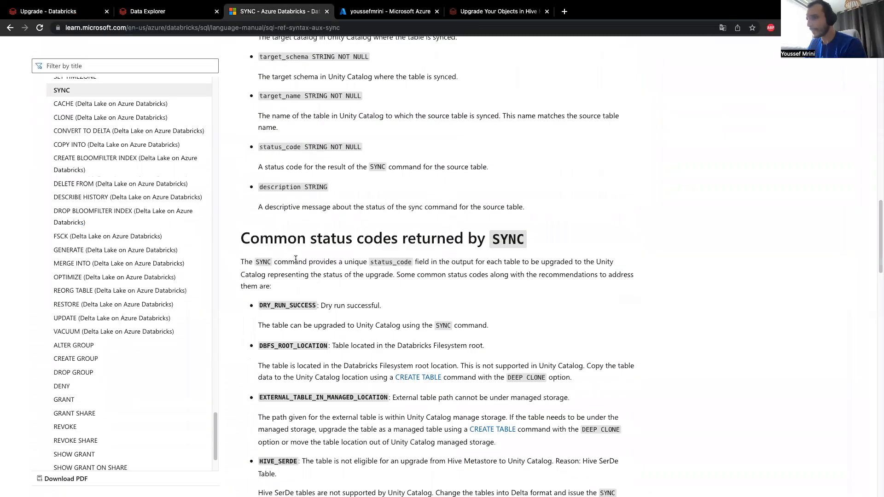
scroll(down, 3)
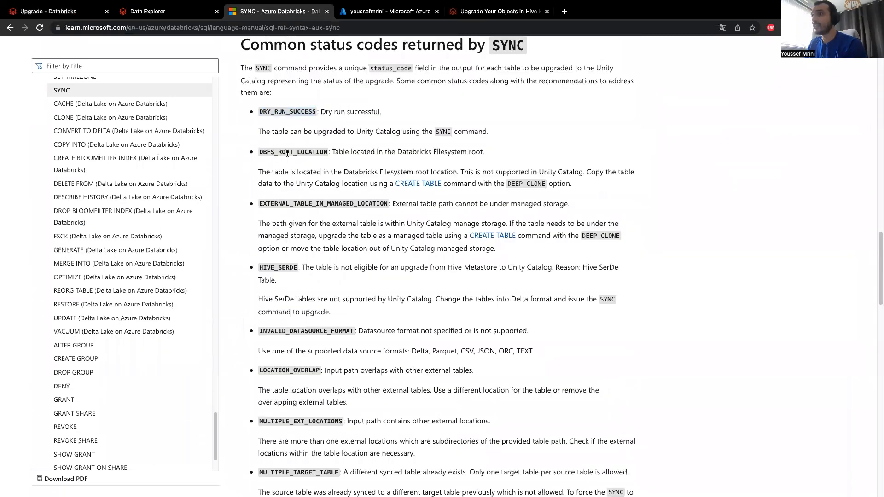
double_click(323, 204)
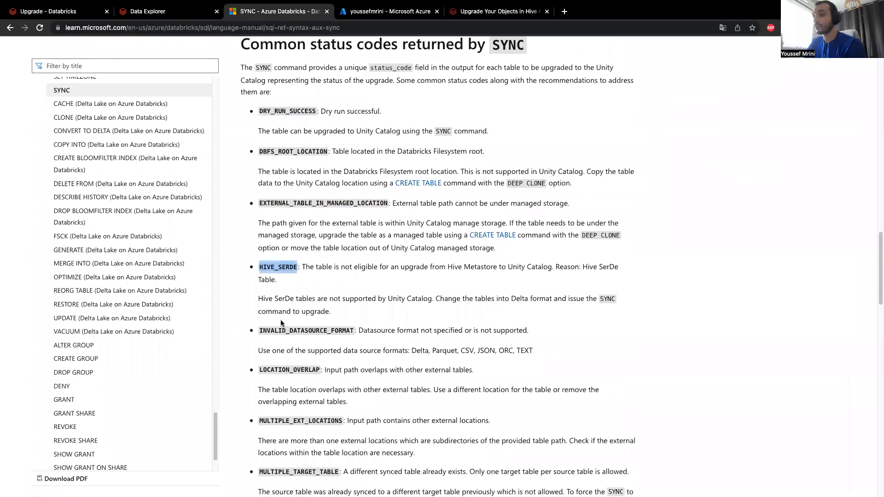
scroll(down, 3)
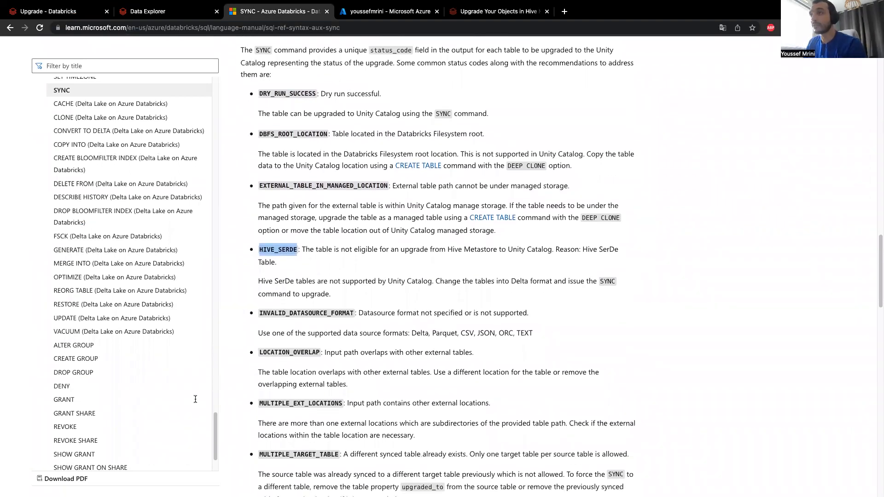
click(53, 11)
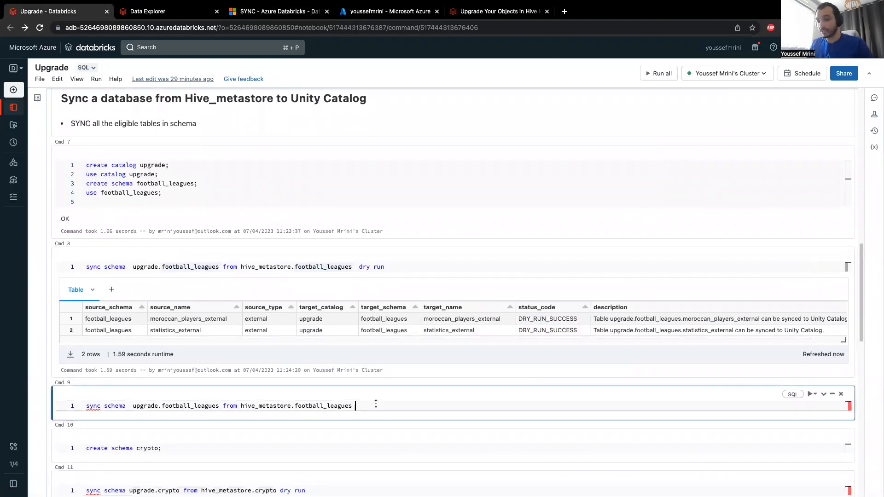
Run SYNC SCHEMA upgrade.football_leagues FROM hive_metastore.football_leagues without DRY RUN, both tables SUCCESS
click(810, 393)
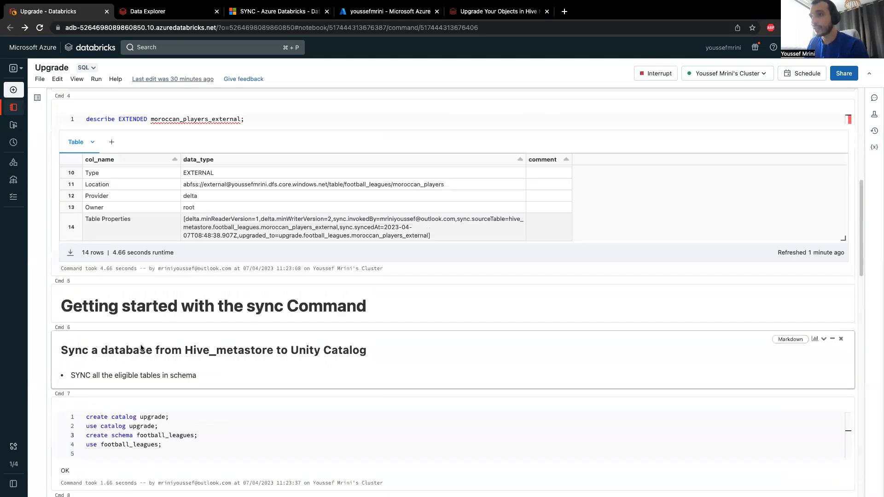
scroll(up, 3)
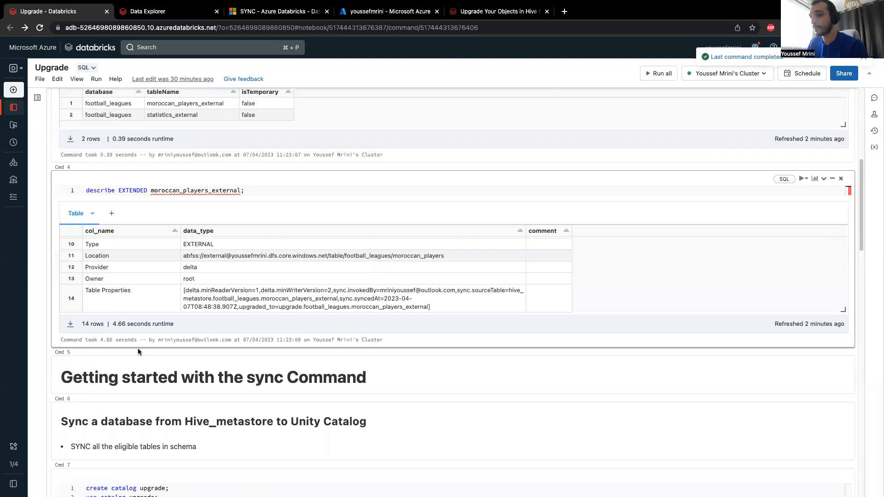
scroll(down, 3)
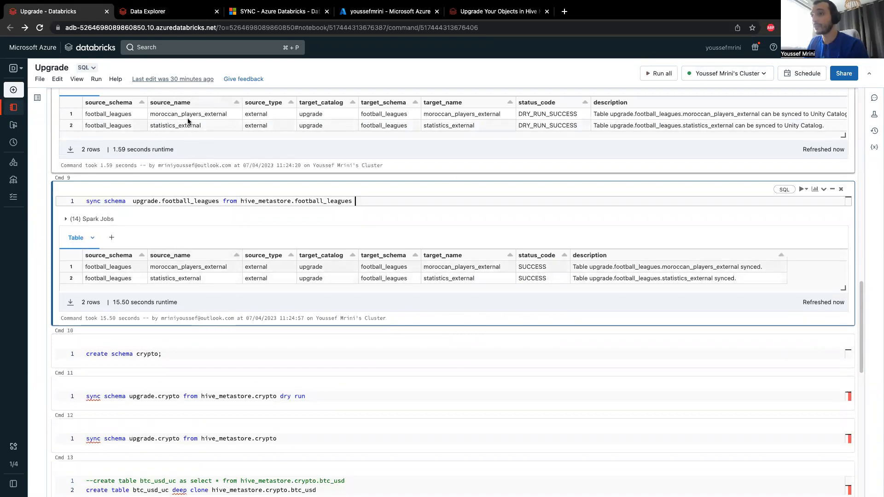
click(147, 11)
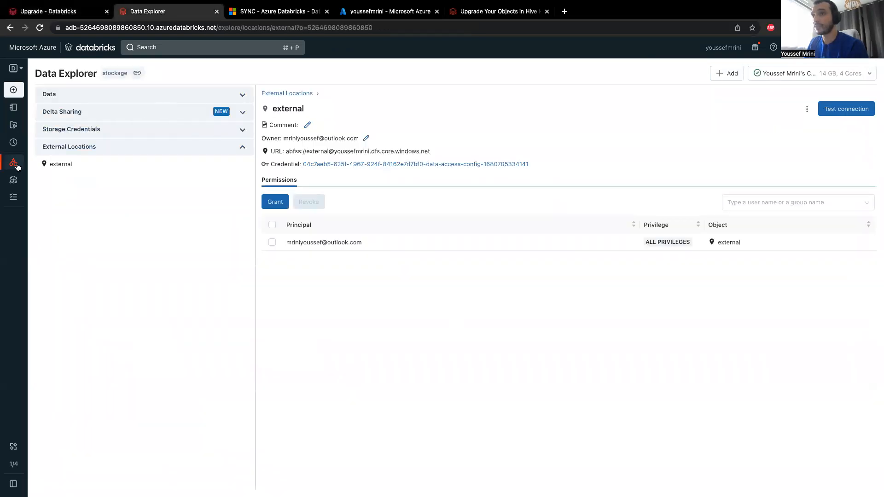
click(49, 94)
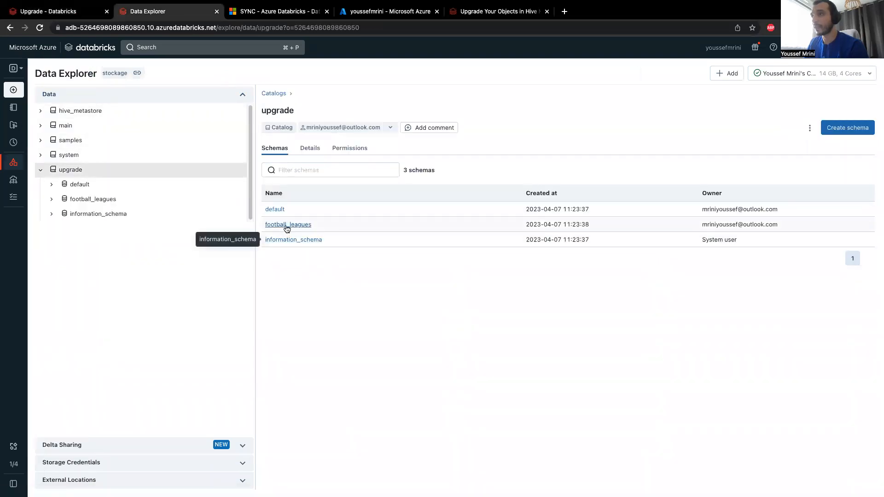
click(288, 224)
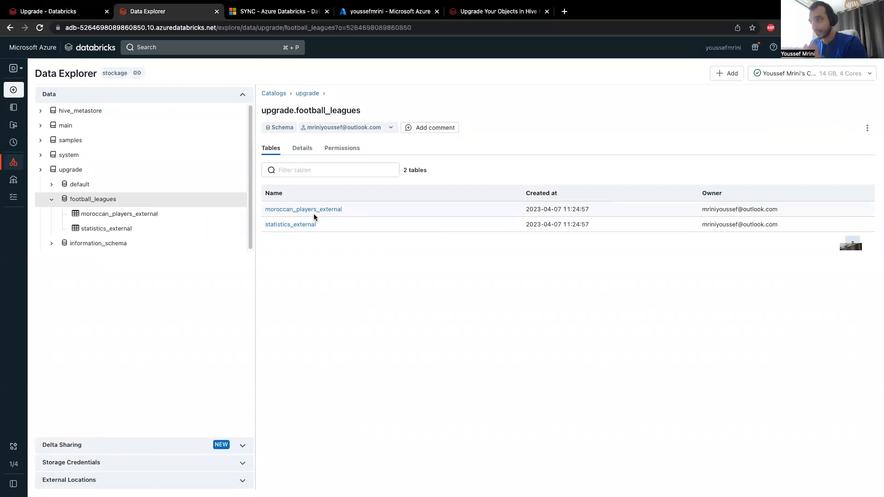
mouse_move(303, 209)
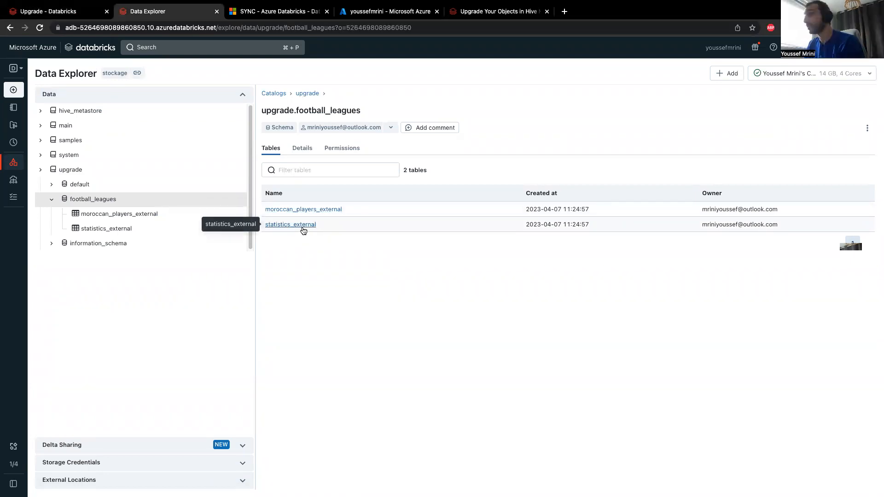
mouse_move(303, 209)
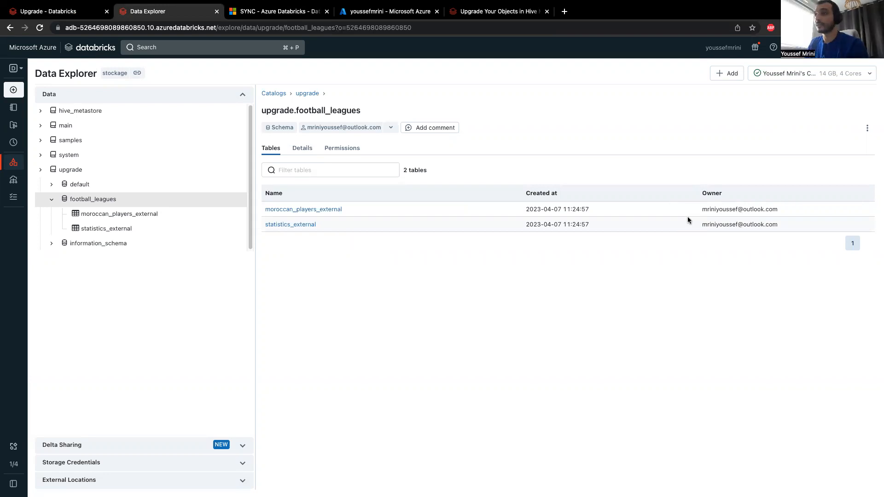
click(45, 11)
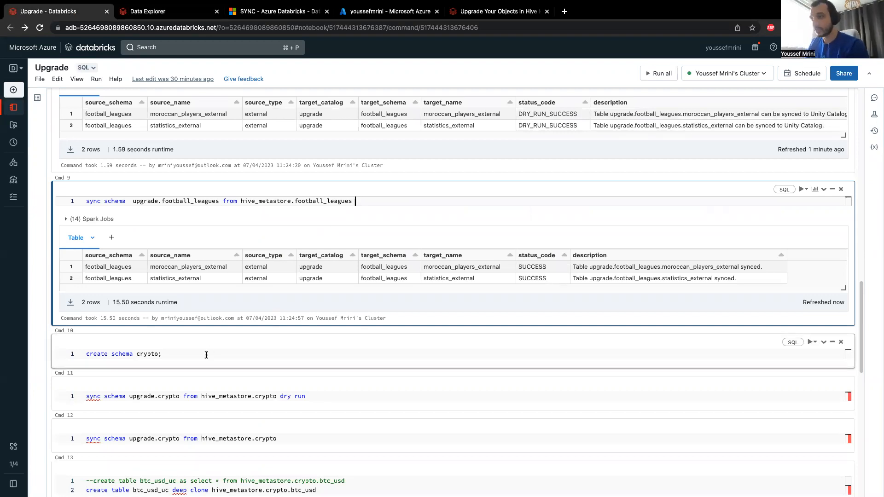
Create the crypto schema and dry-run its sync: btc_usd flagged DBFS_ROOT_LOCATION, btc_usd_external passes
click(206, 353)
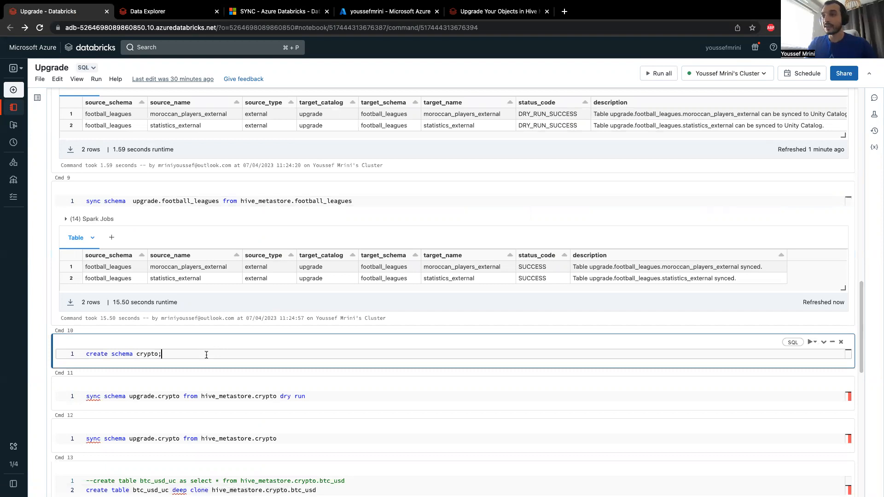
click(810, 342)
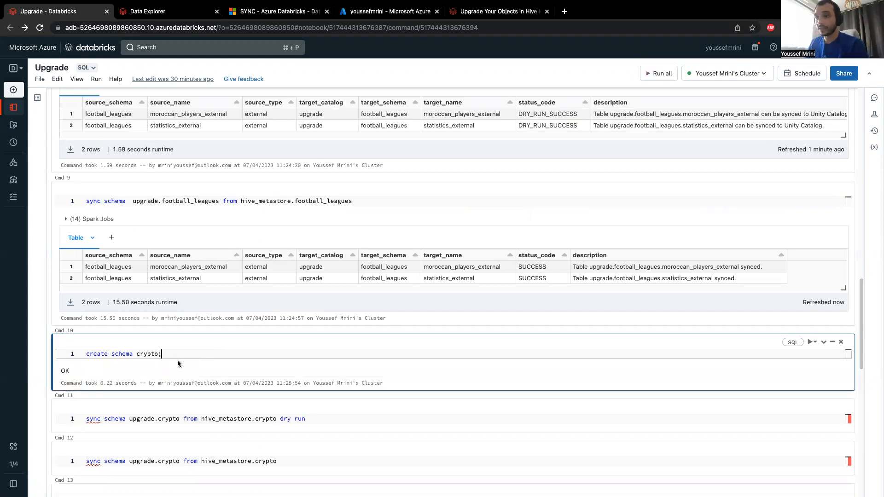
scroll(down, 3)
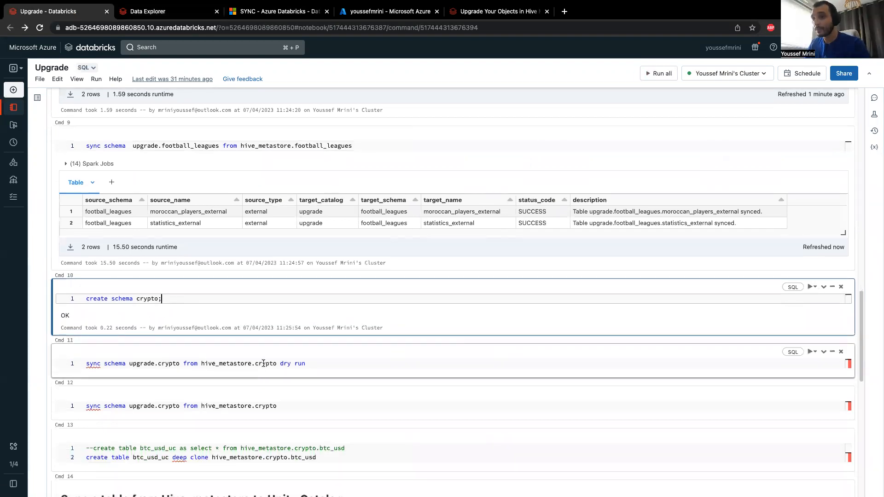
click(810, 362)
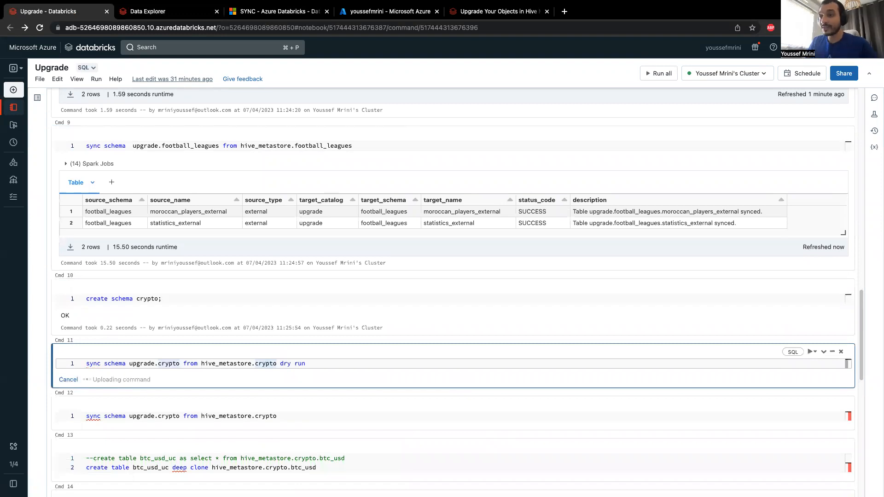
click(812, 351)
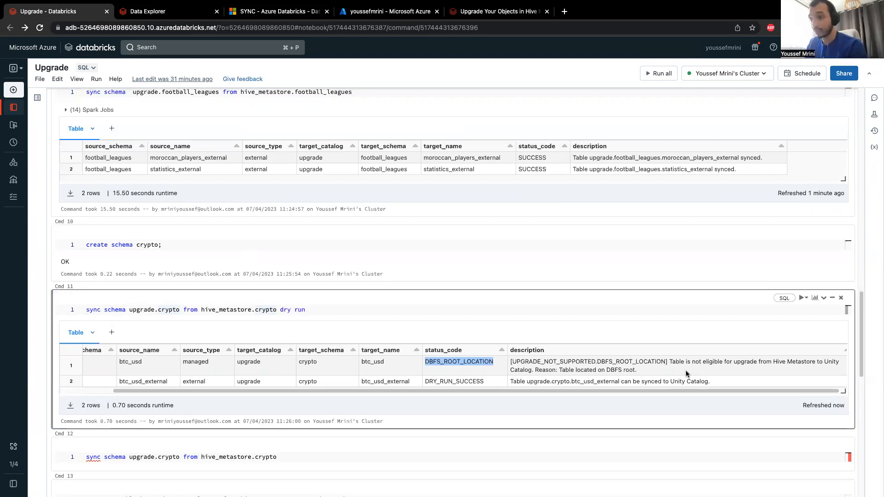
scroll(down, 3)
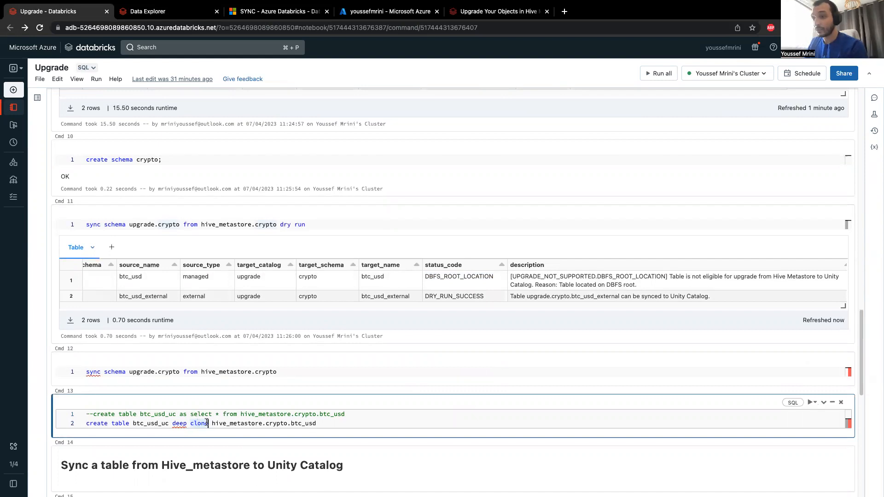
Note the deep clone into btc_usd_uc and btc_usd_external's SUCCESS status, then head to the data browser
double_click(150, 424)
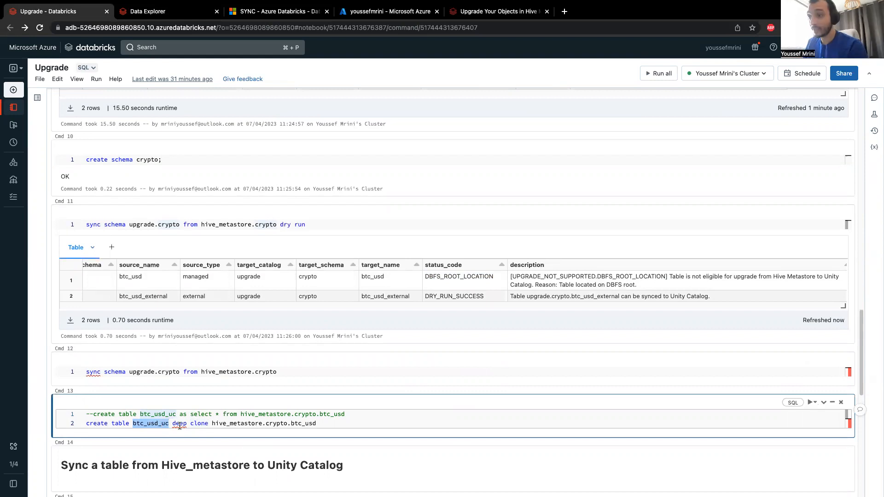
double_click(301, 423)
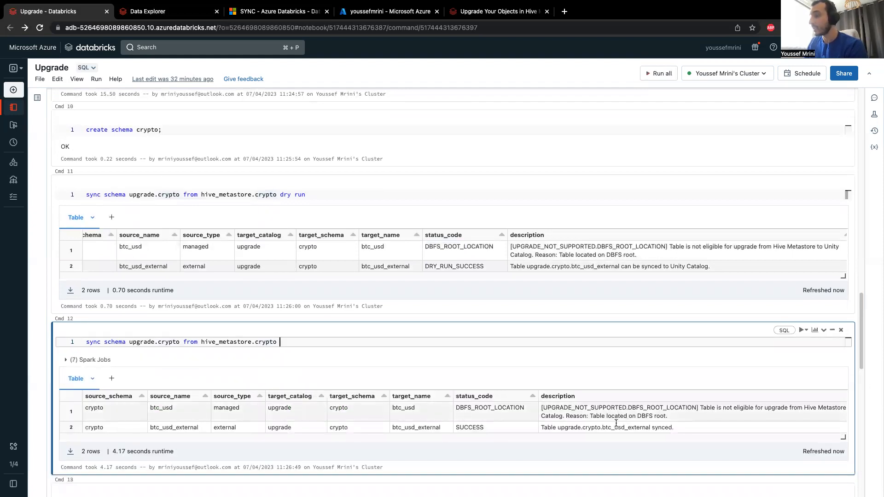
double_click(469, 427)
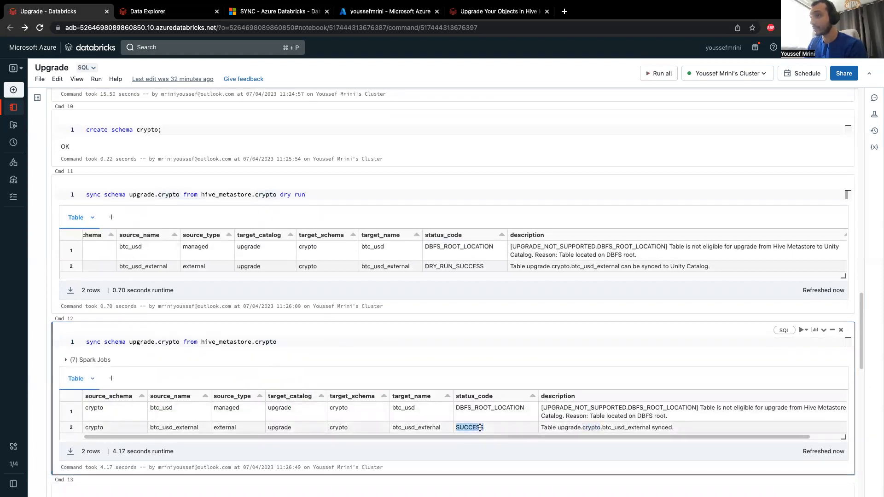
click(147, 11)
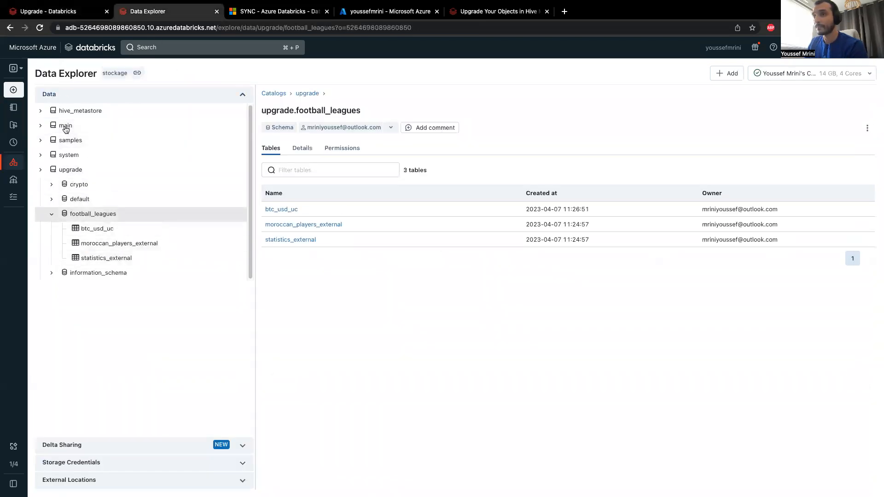
Confirm upgrade.crypto lists btc_usd_external and go back to the notebook
click(78, 184)
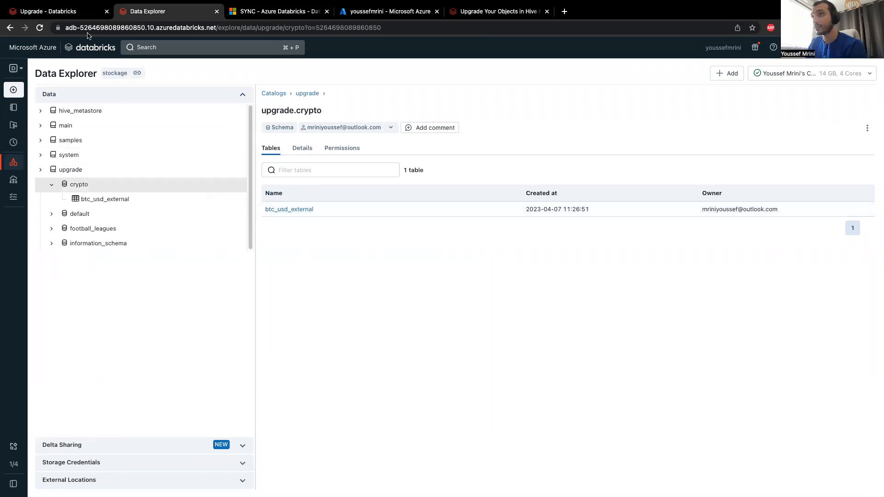
click(48, 11)
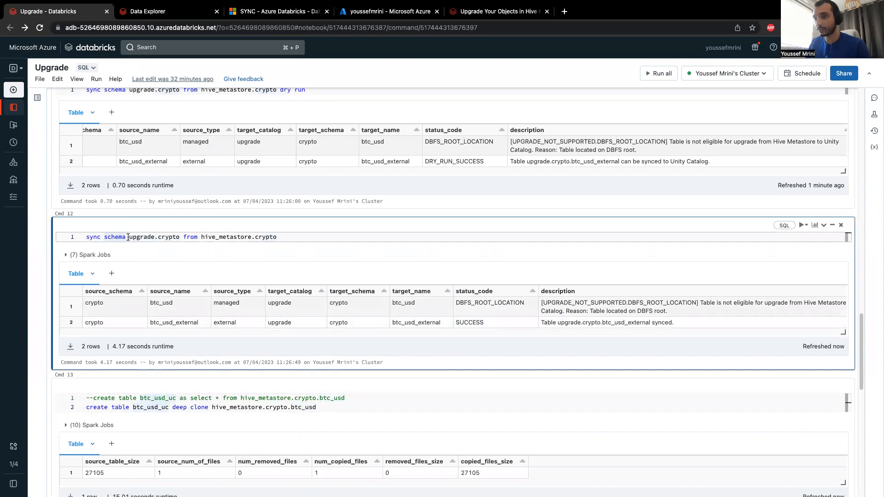
Rerun the deep clone of hive_metastore.crypto.btc_usd as upgrade.crypto.btc_usd_uc
double_click(154, 237)
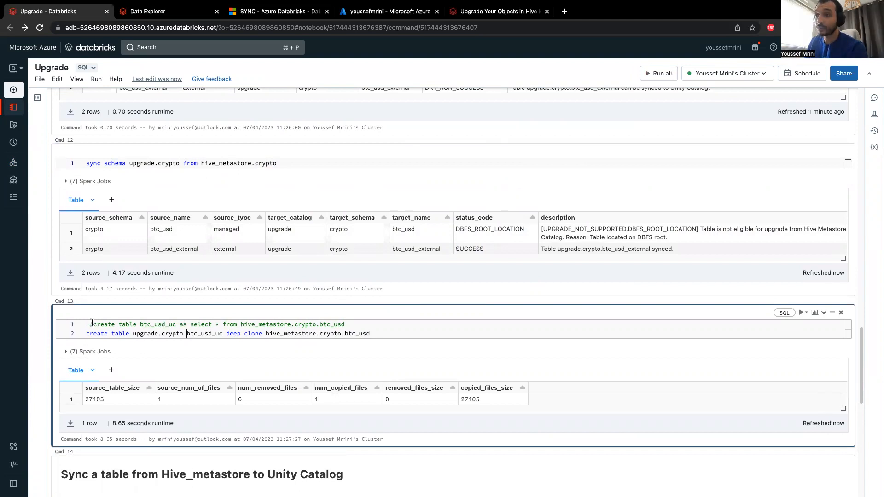
text(-)
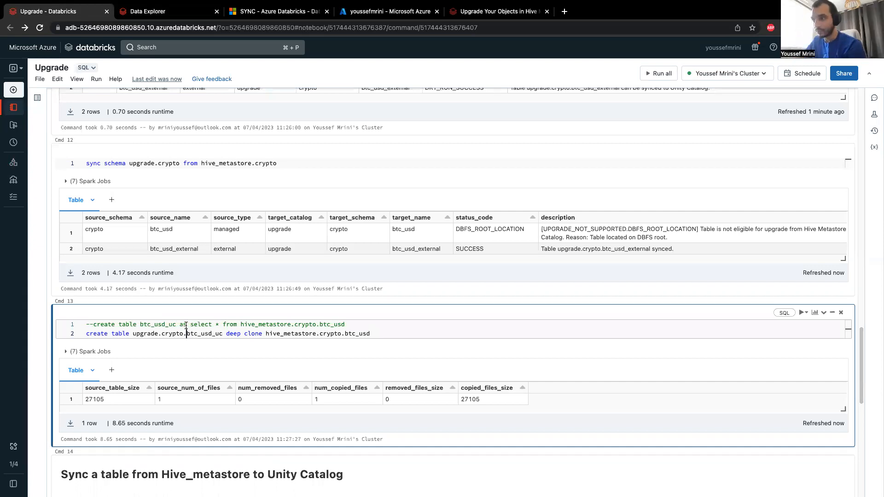
Confirm upgrade.crypto in Data Explorer lists btc_usd_uc alongside btc_usd_external
click(147, 11)
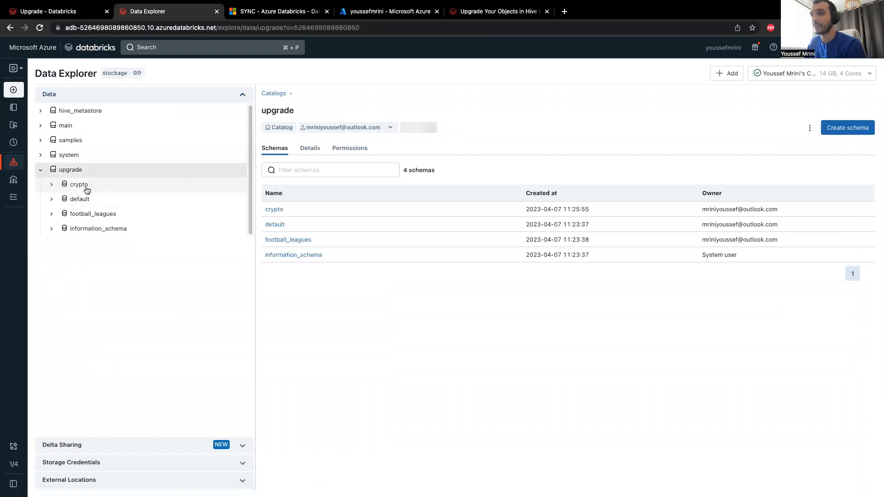
click(79, 184)
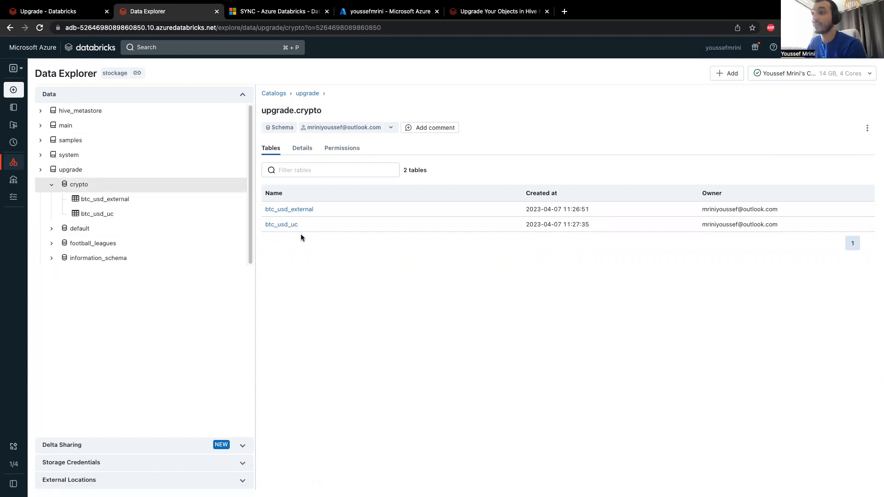
click(54, 11)
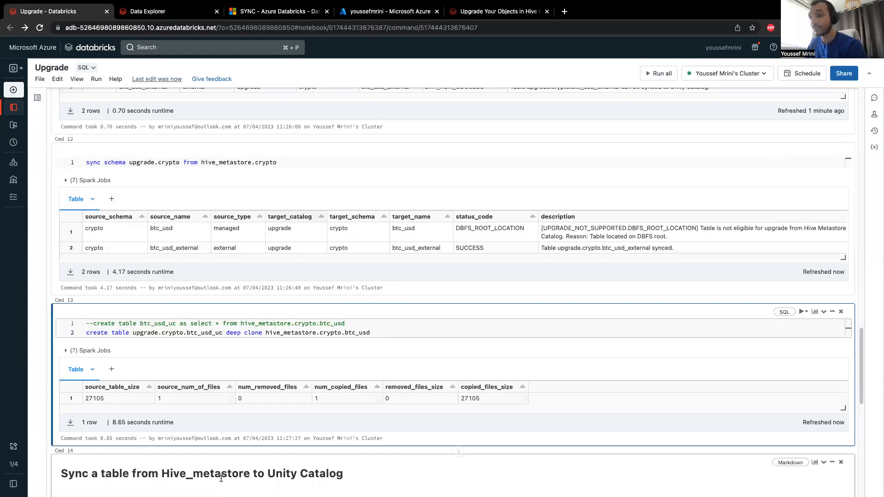
Run the footix sync cell and correct the target table name to euro_football_external
scroll(down, 3)
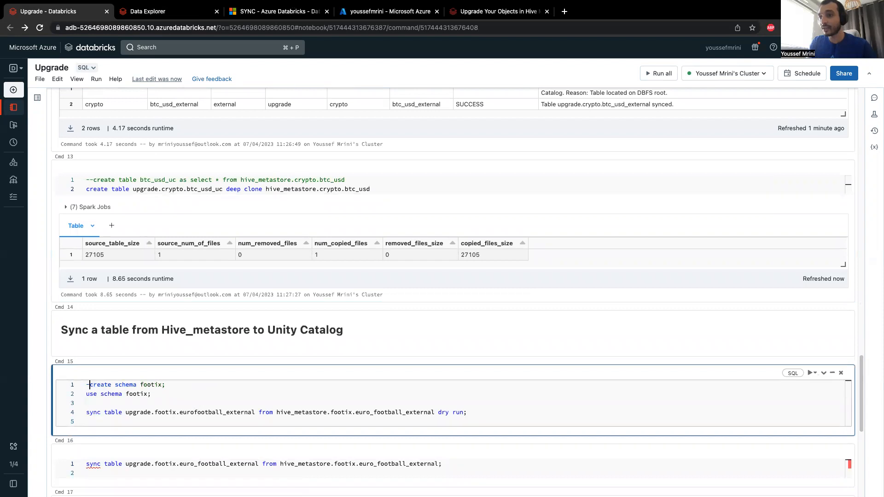
click(810, 373)
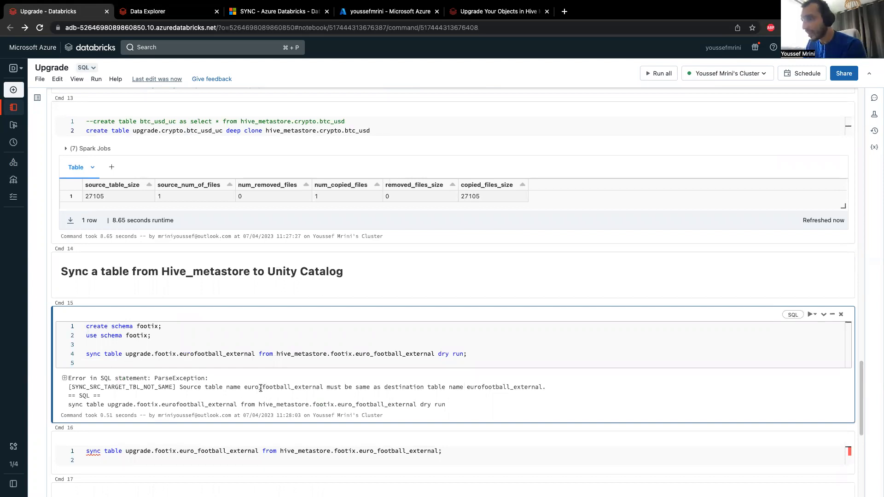
double_click(283, 387)
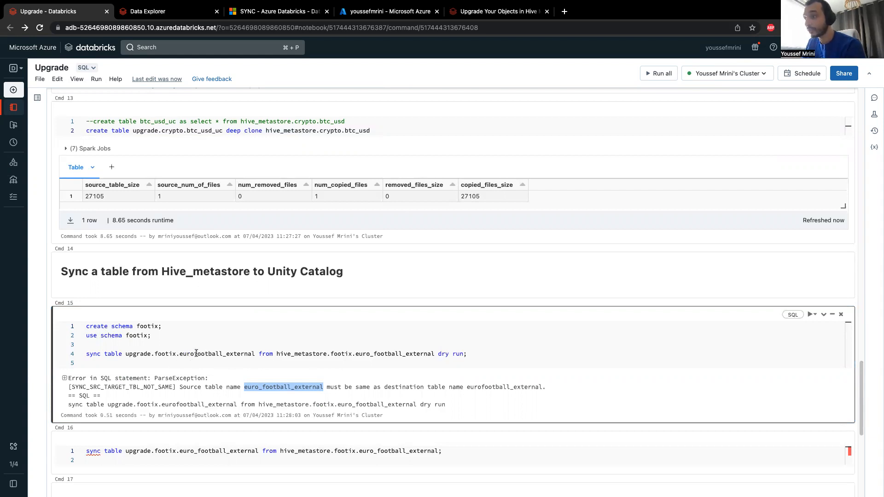
click(195, 353)
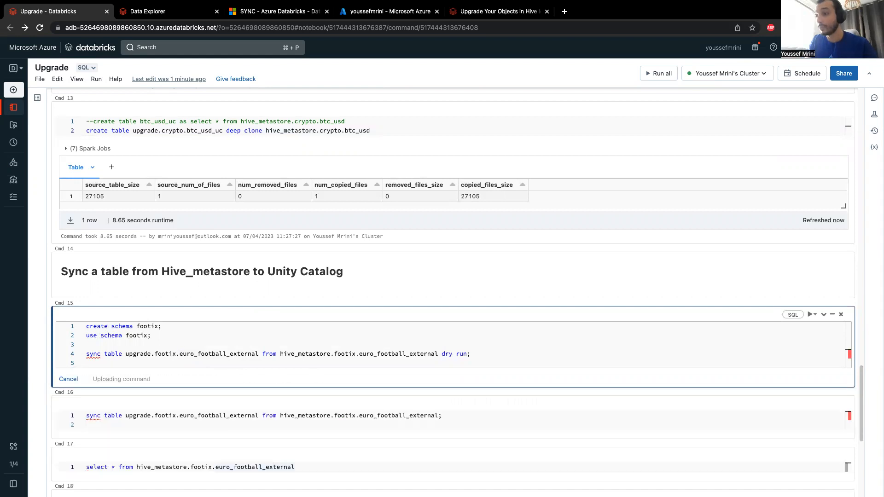
Rerun the dry-run sync without 'create schema footix' until it reports DRY_RUN_SUCCESS
click(810, 314)
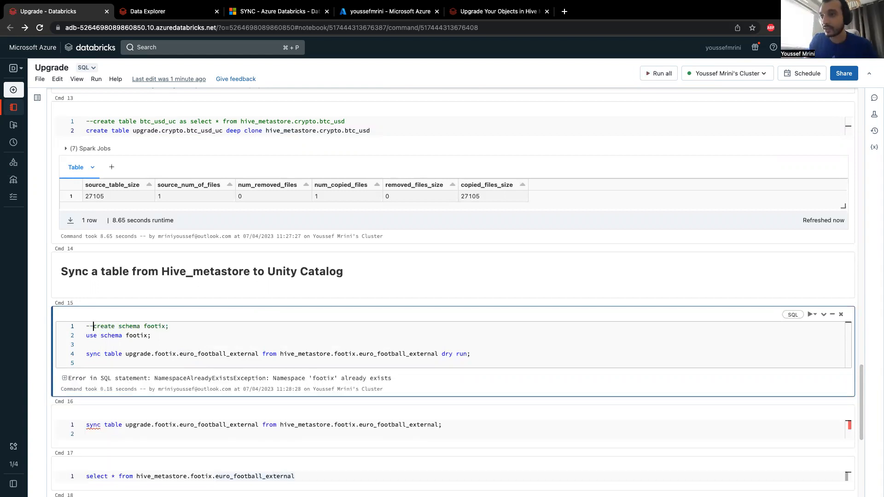
click(810, 314)
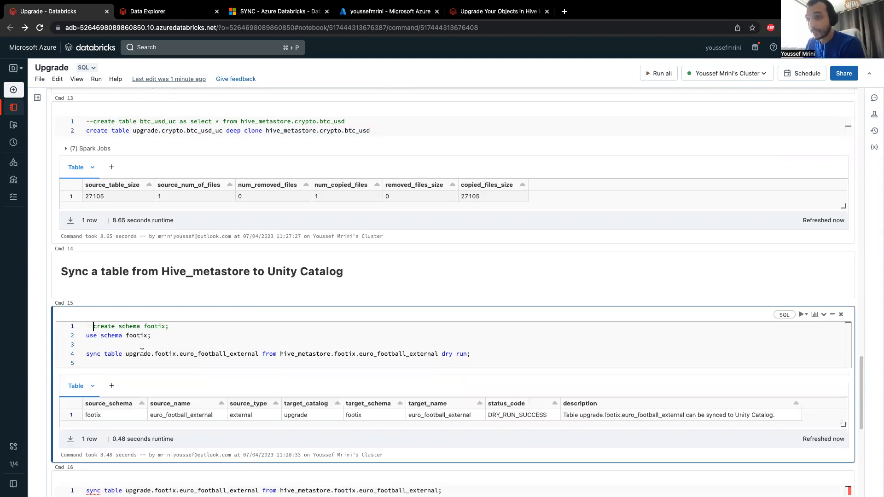
double_click(93, 354)
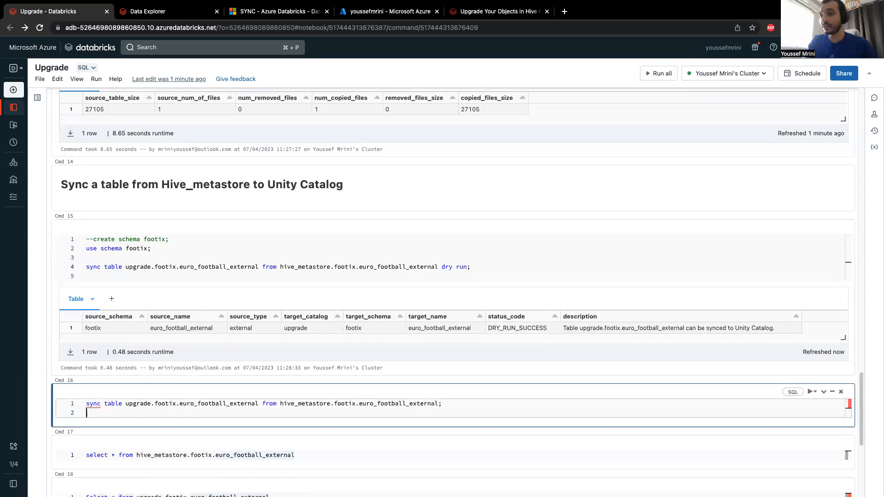
click(802, 392)
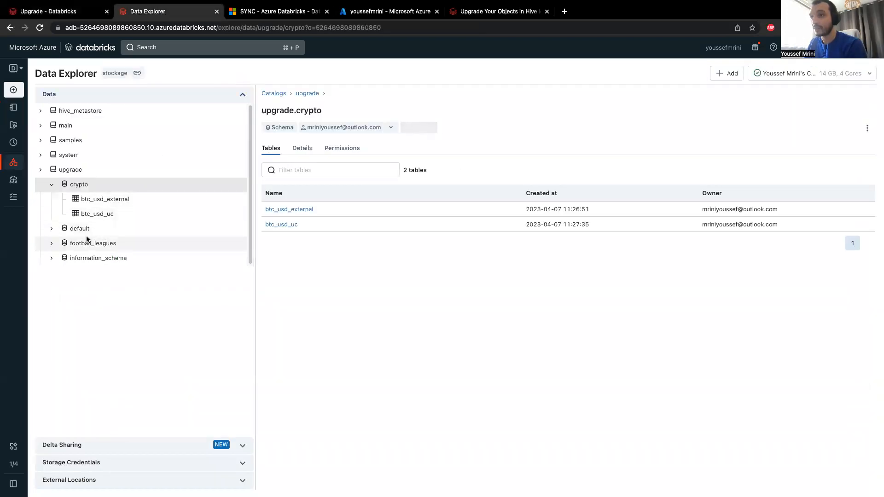
View the columns of euro_football_external under upgrade > footix in Data Explorer
click(78, 229)
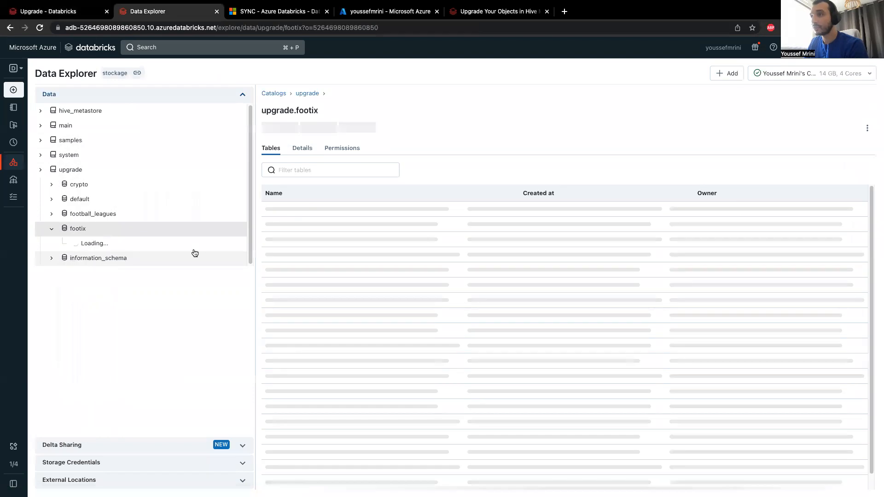
click(112, 243)
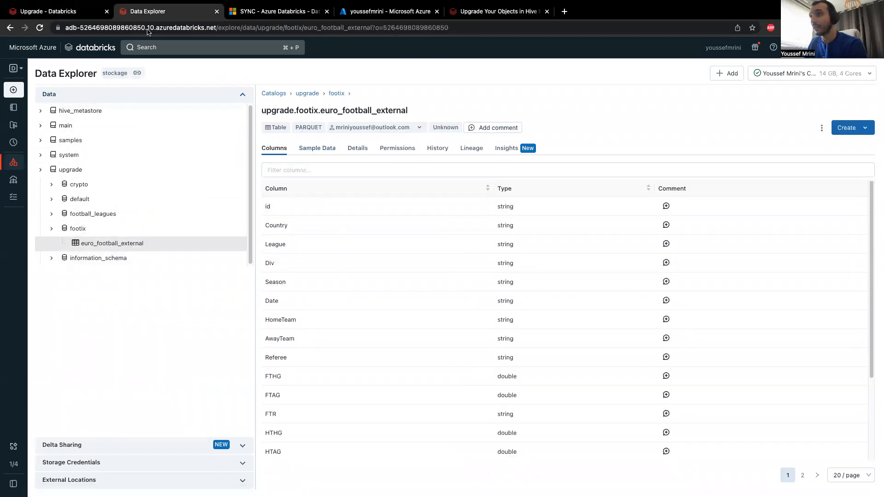
click(48, 11)
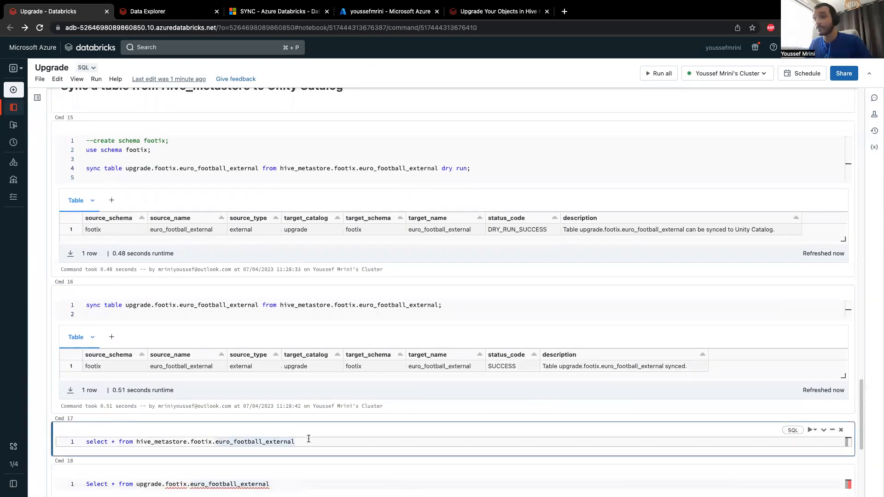
Return all 10,000 match rows from hive_metastore.footix.euro_football_external
click(810, 430)
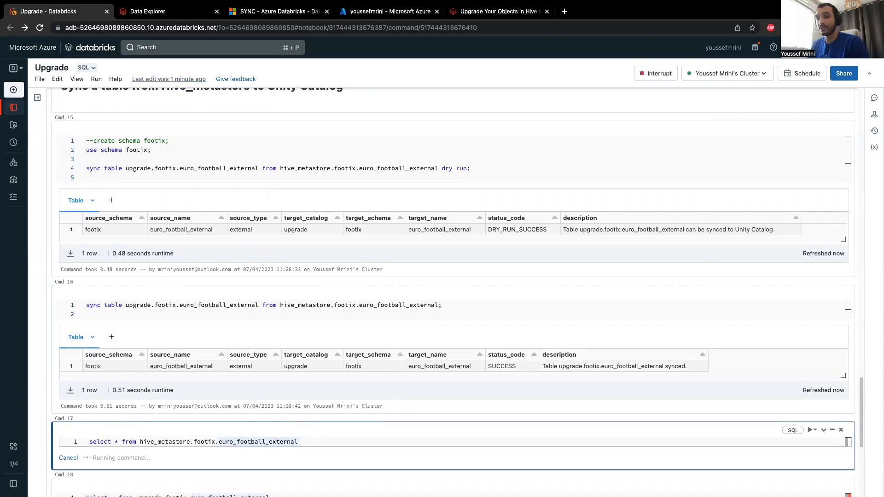
scroll(down, 3)
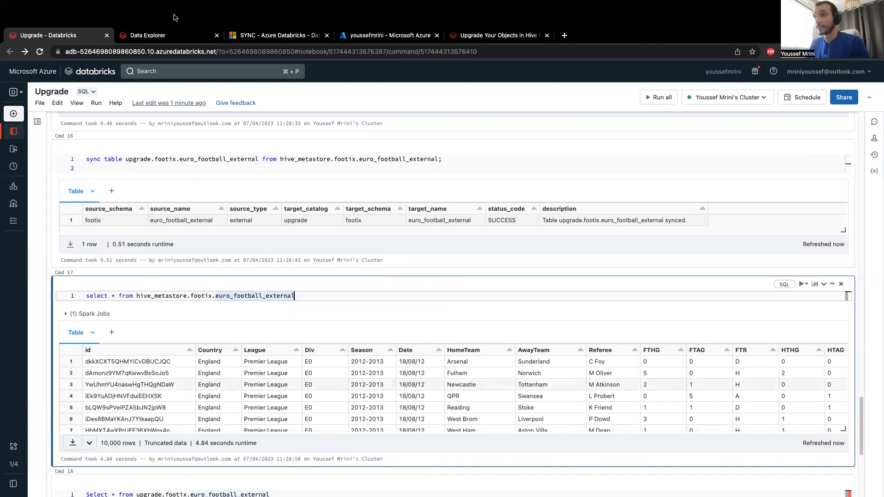
click(147, 35)
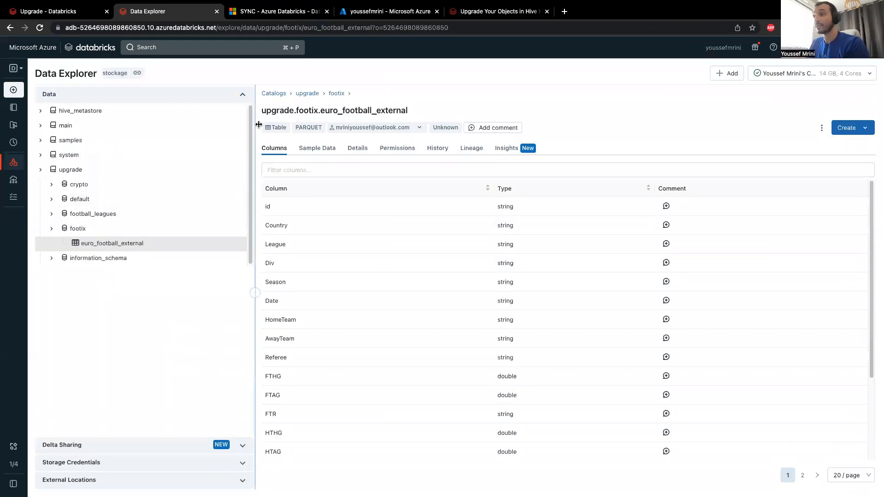
click(397, 147)
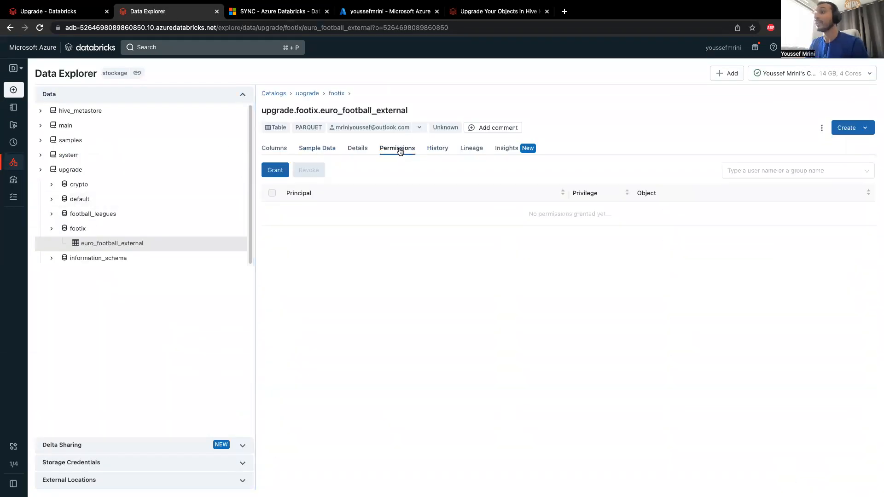
click(274, 170)
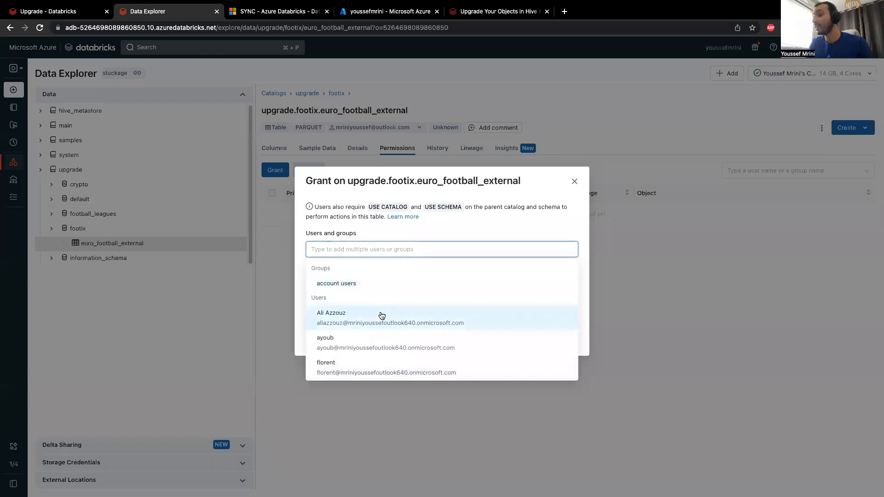
click(331, 316)
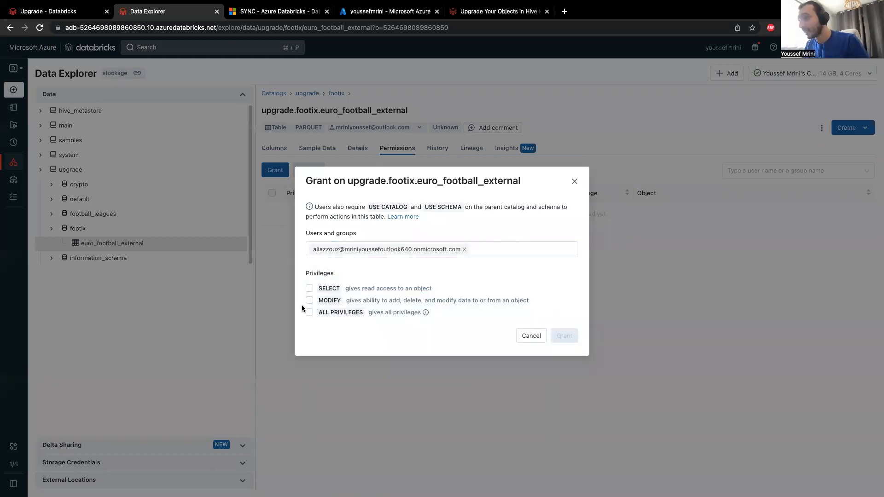
click(531, 335)
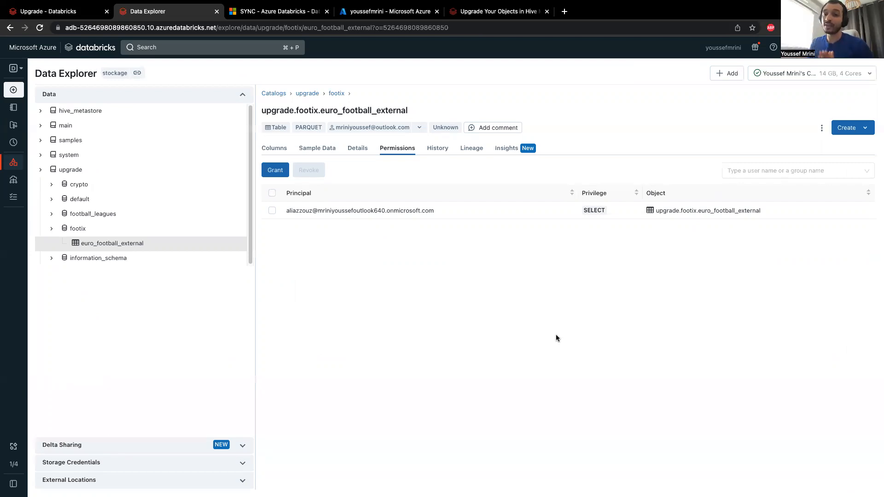
mouse_move(546, 302)
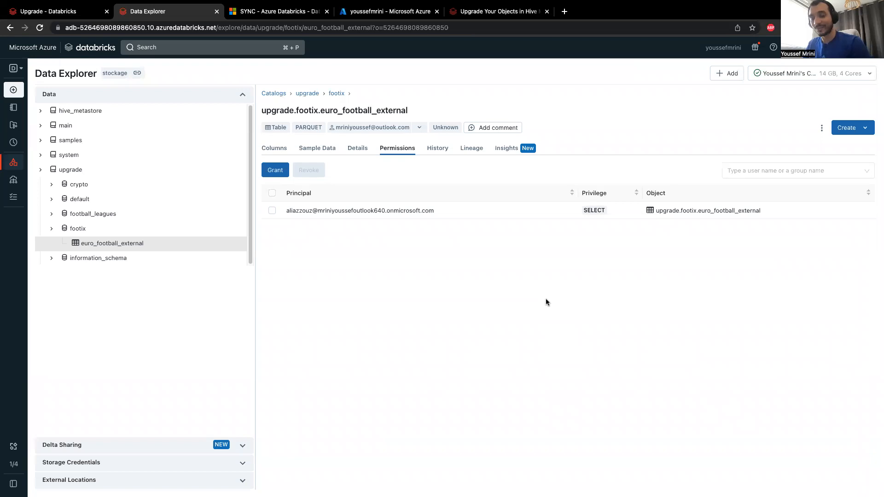